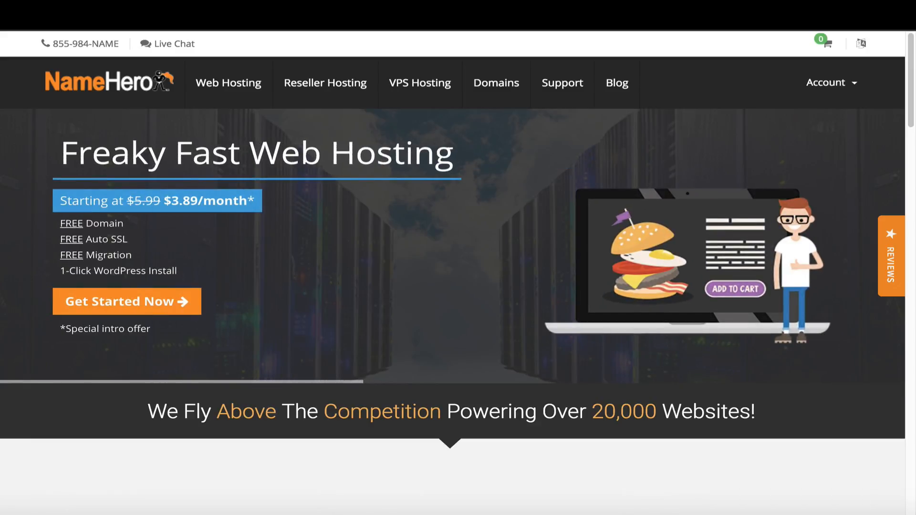
# - Scroll the NameHero site, then go to VPS Hosting to see the Hero 2GB–8GB plans
pyautogui.scroll(-3)
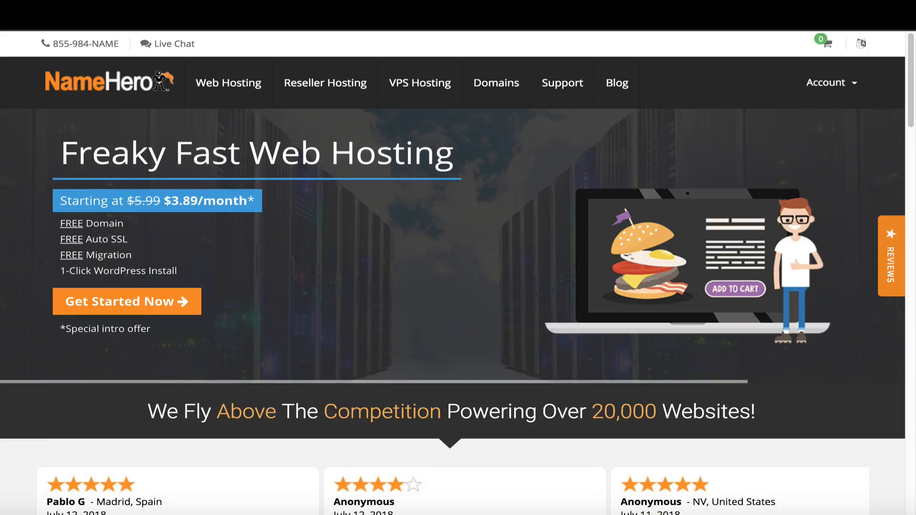
pyautogui.scroll(-3)
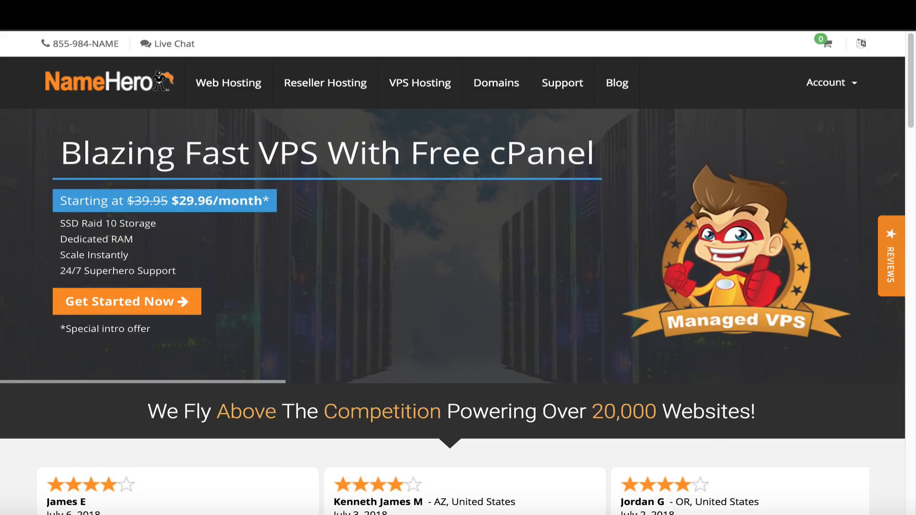
pyautogui.scroll(-3)
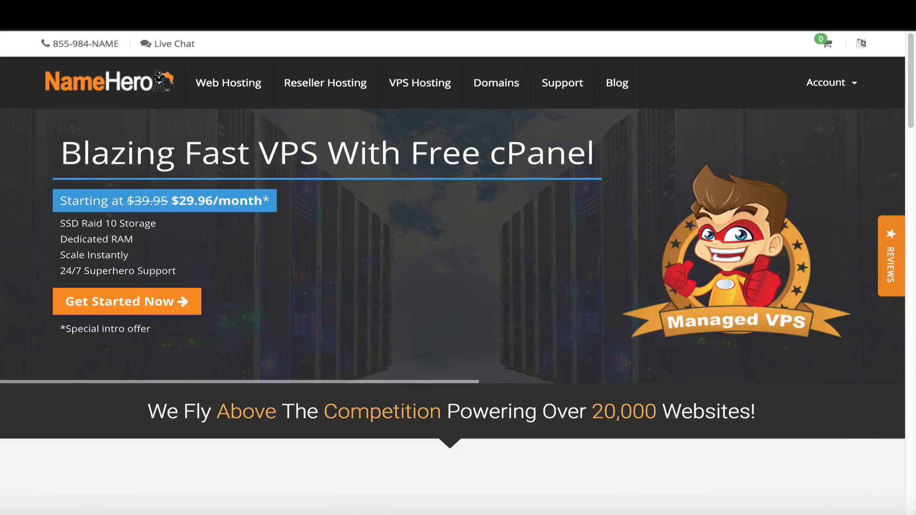
pyautogui.scroll(-3)
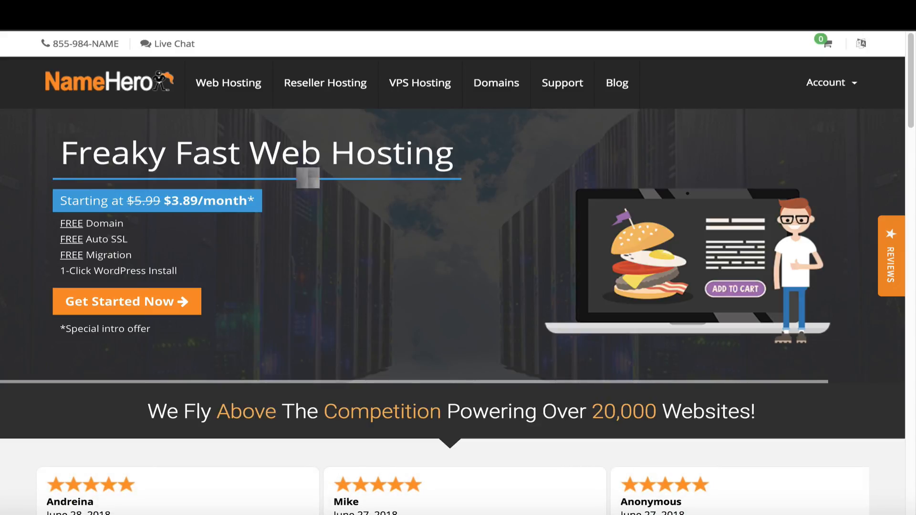
pyautogui.click(419, 83)
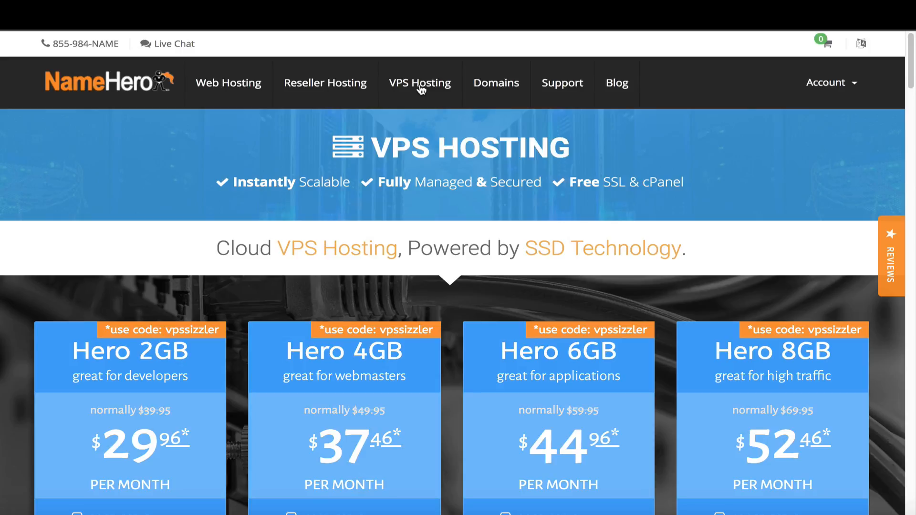
pyautogui.moveTo(341, 278)
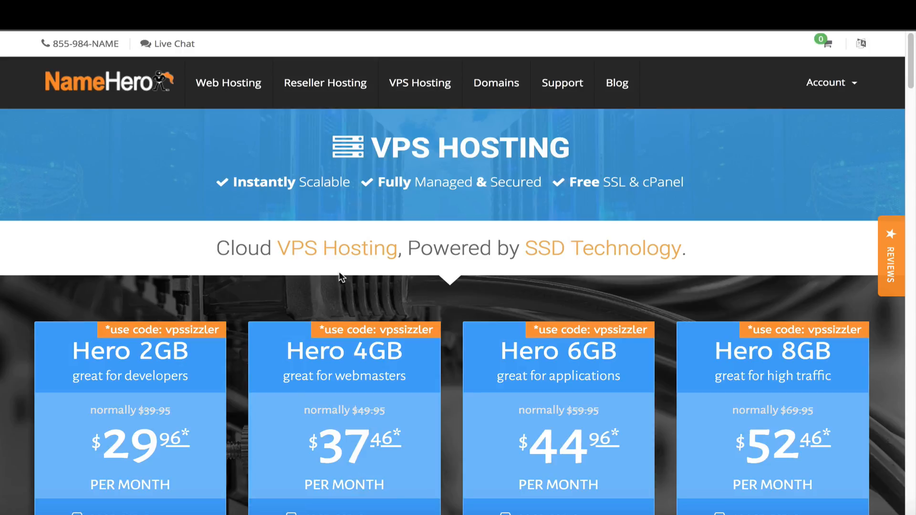
# - Scroll through the Hero 2GB, 4GB, 6GB and 8GB VPS plan specs
pyautogui.scroll(-3)
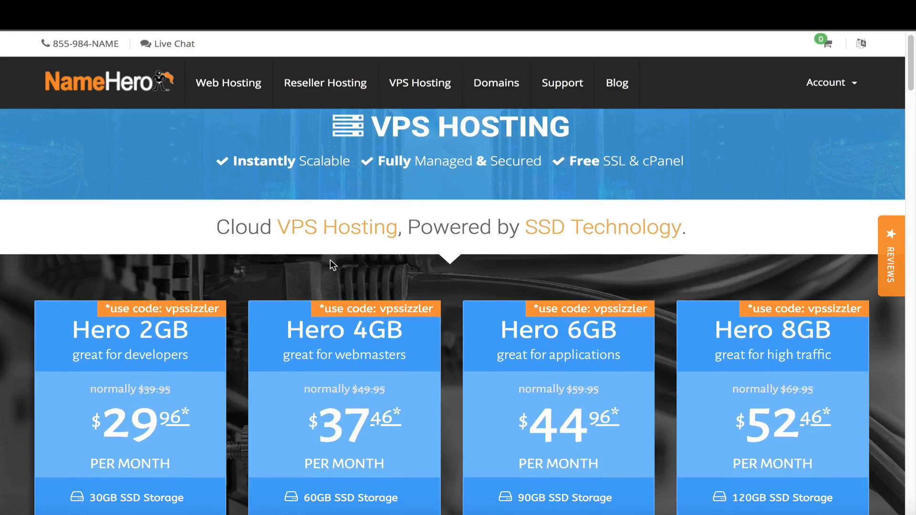
pyautogui.scroll(-3)
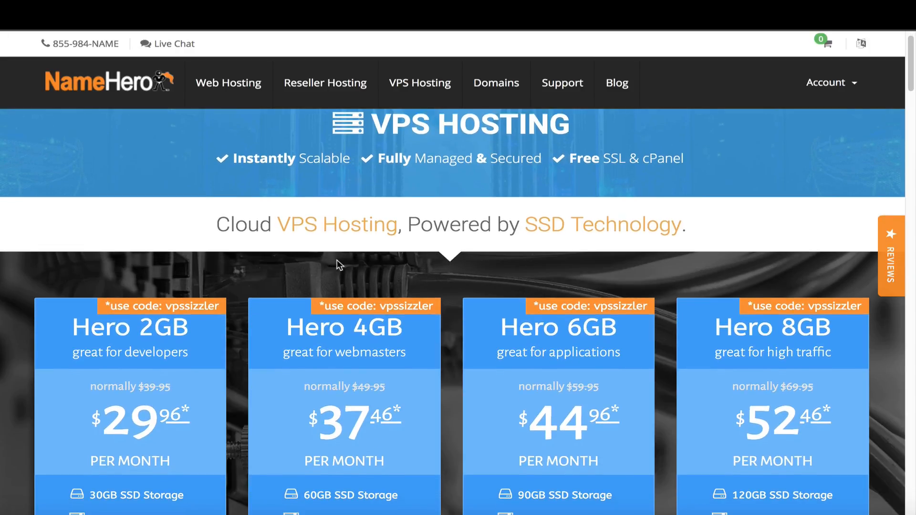
pyautogui.scroll(-3)
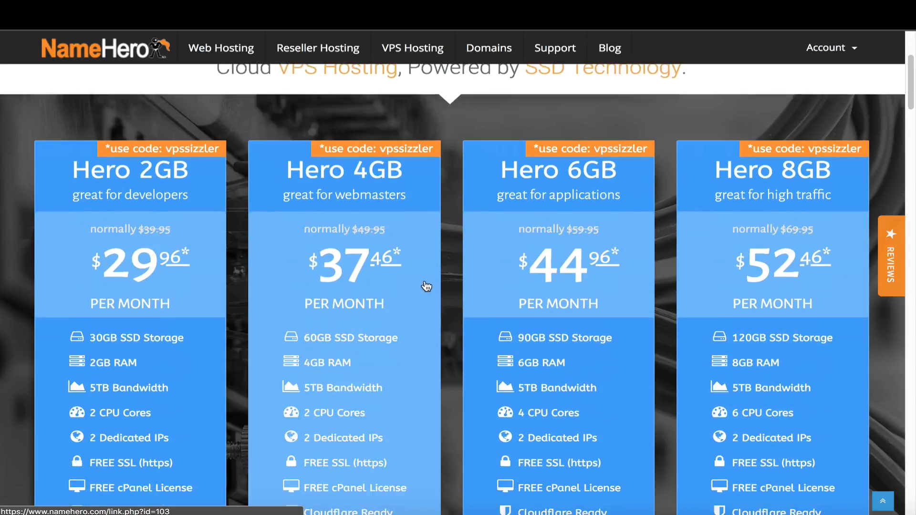
pyautogui.scroll(-3)
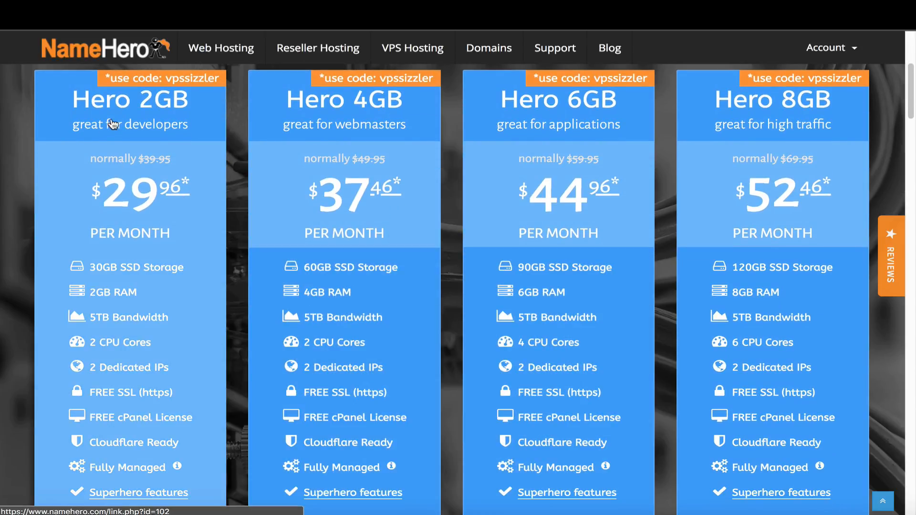
pyautogui.scroll(-3)
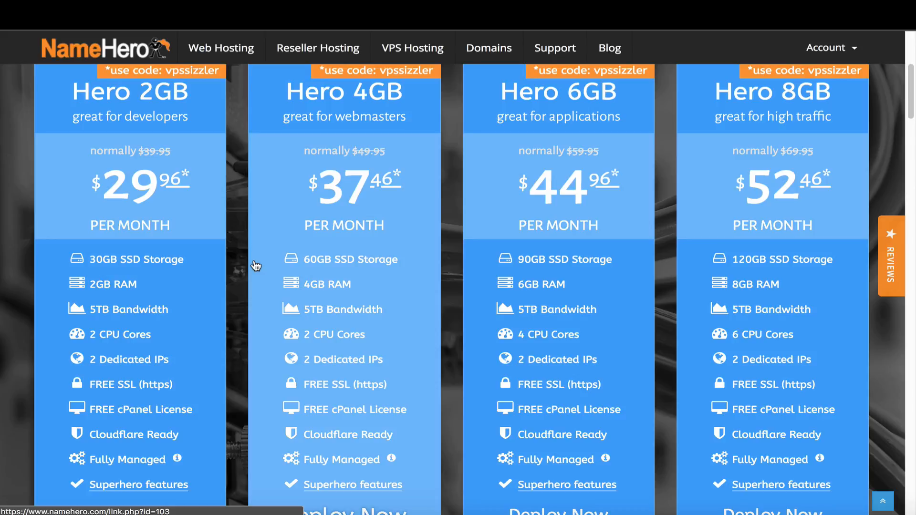
pyautogui.moveTo(309, 211)
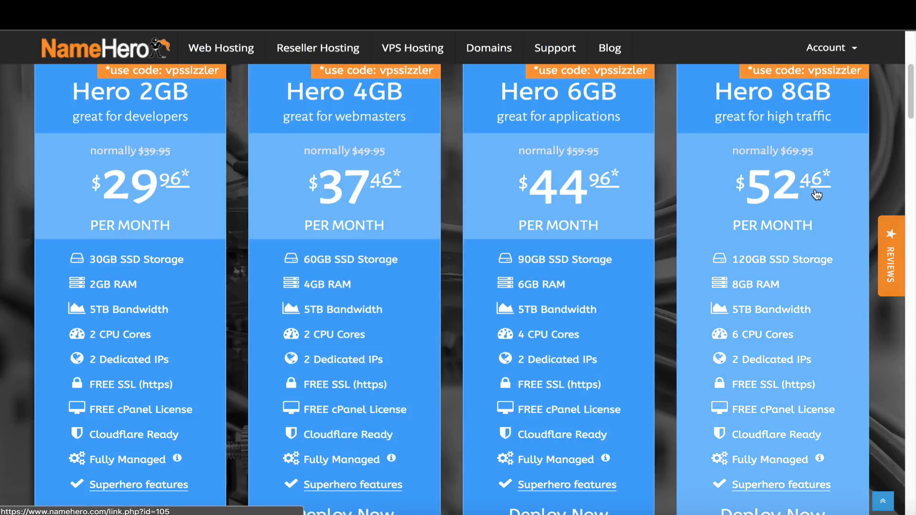
pyautogui.moveTo(696, 99)
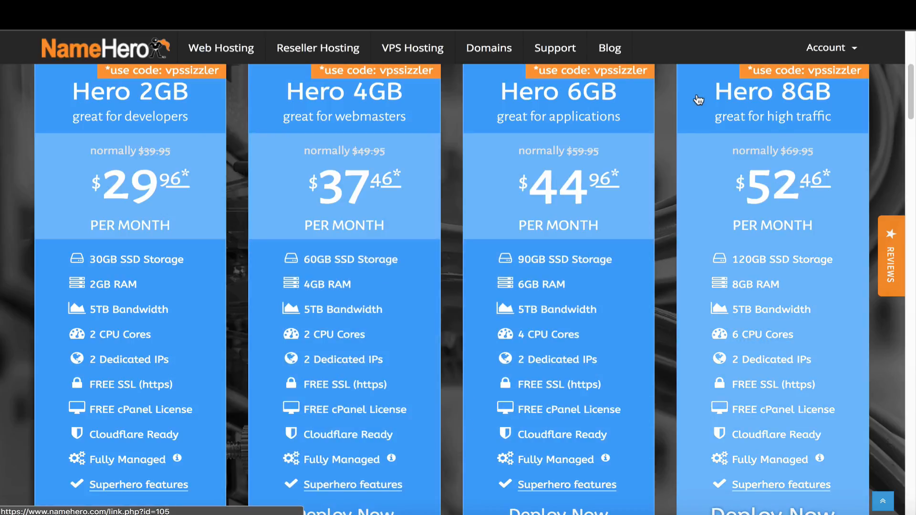
pyautogui.moveTo(772, 112)
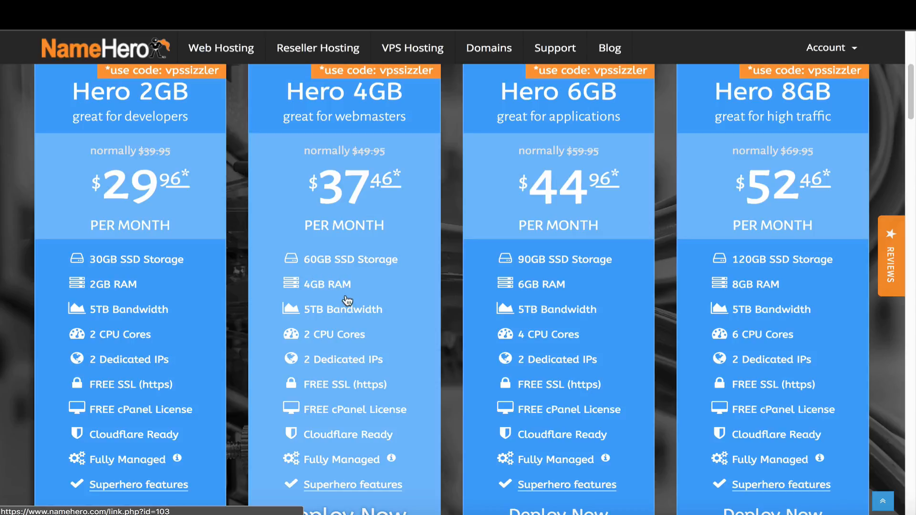
pyautogui.moveTo(367, 300)
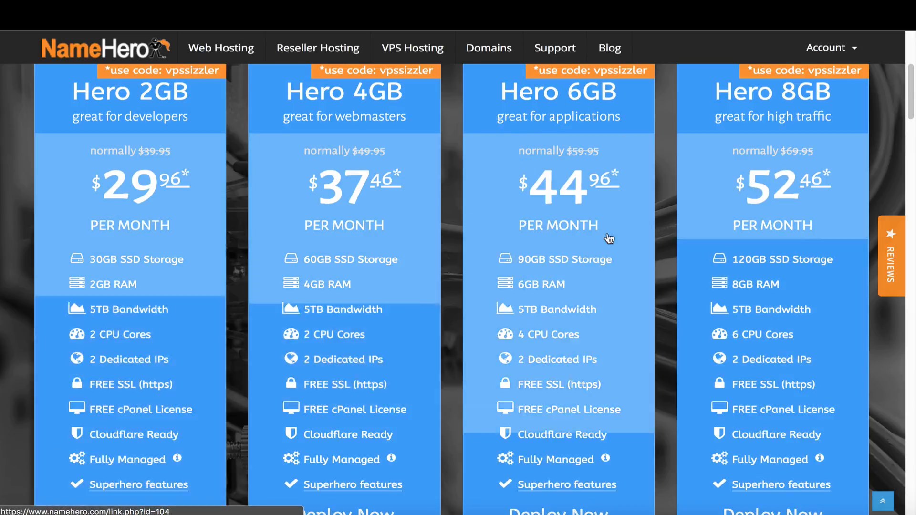
pyautogui.scroll(-3)
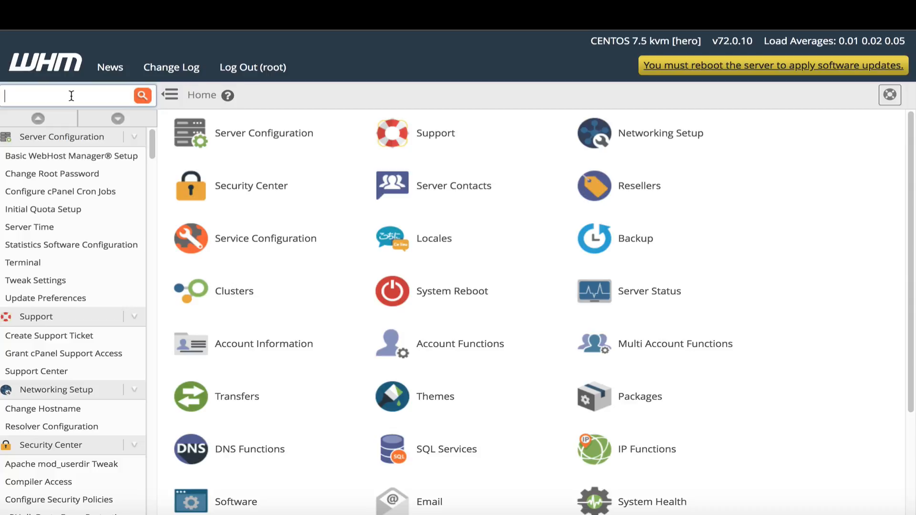
# - Filter the WHM sidebar search with 'easy'
pyautogui.write('easy')
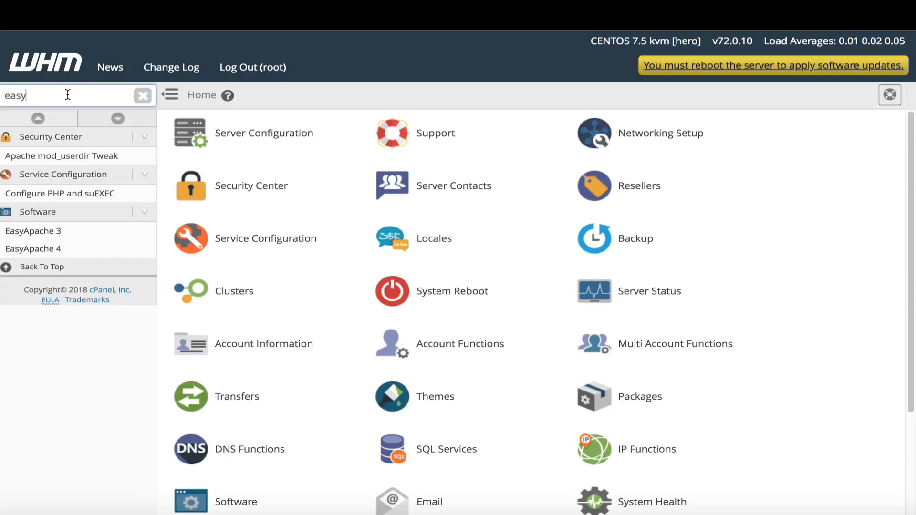
pyautogui.moveTo(33, 231)
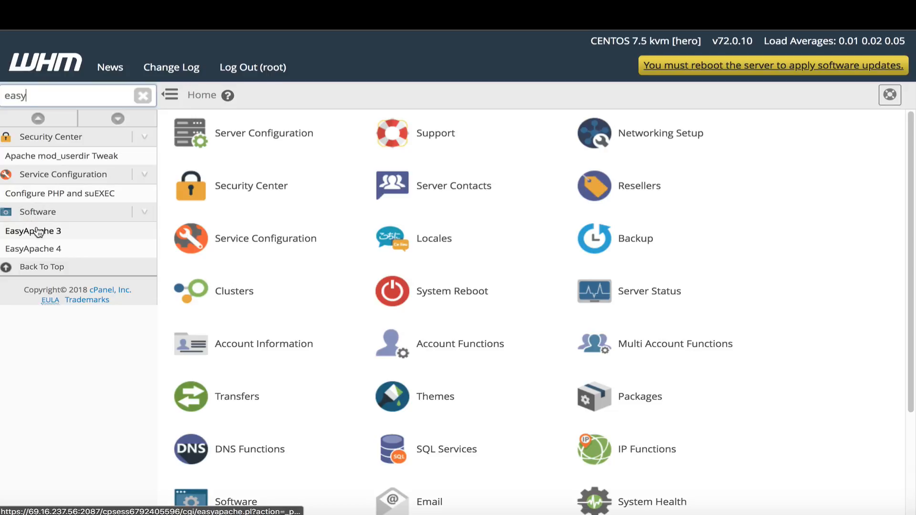
pyautogui.moveTo(33, 248)
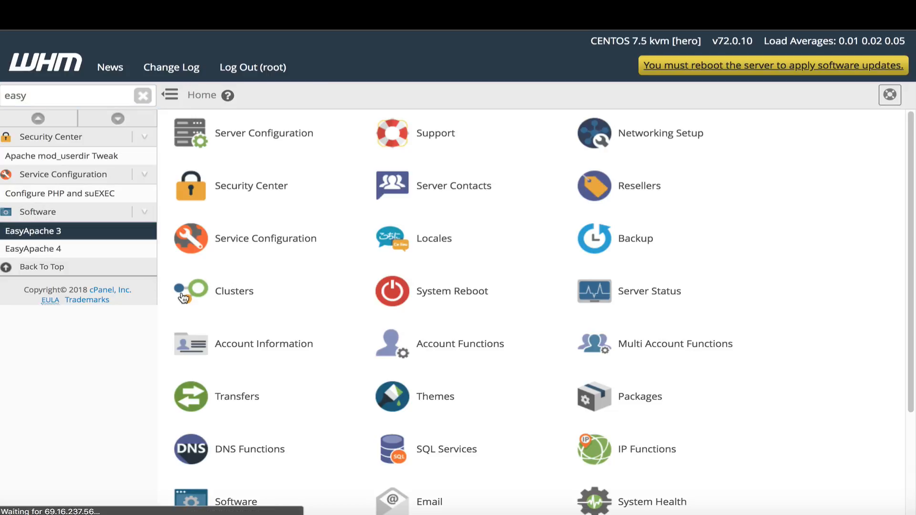
# - Open EasyApache 3 and scroll through its deprecation warning and saved Apache profiles
pyautogui.click(33, 231)
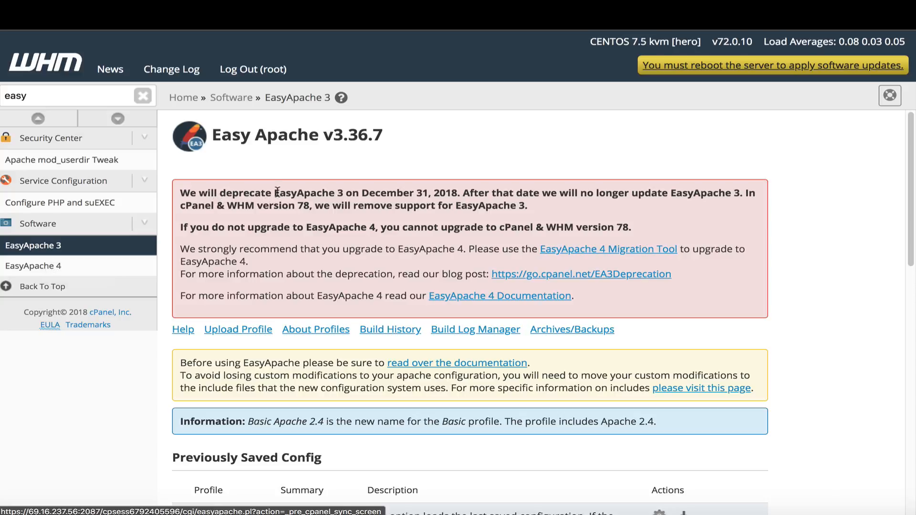
pyautogui.moveTo(295, 192)
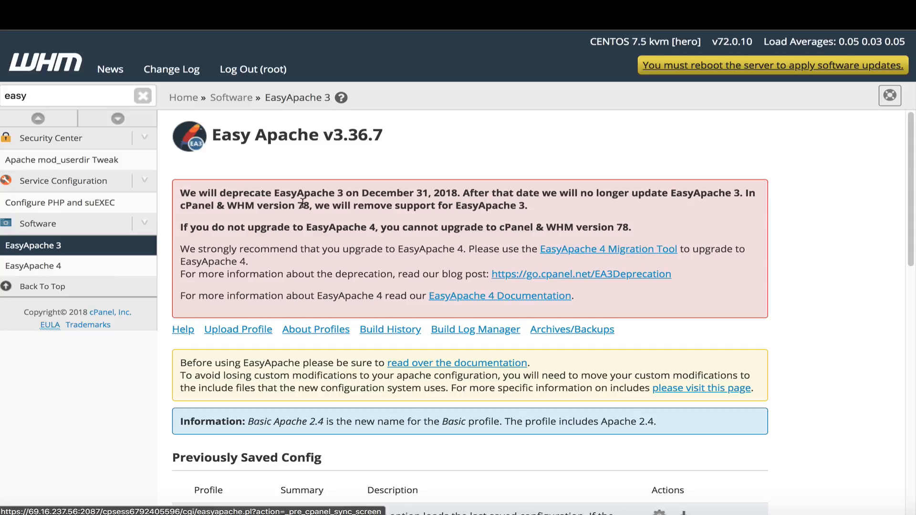
pyautogui.scroll(-3)
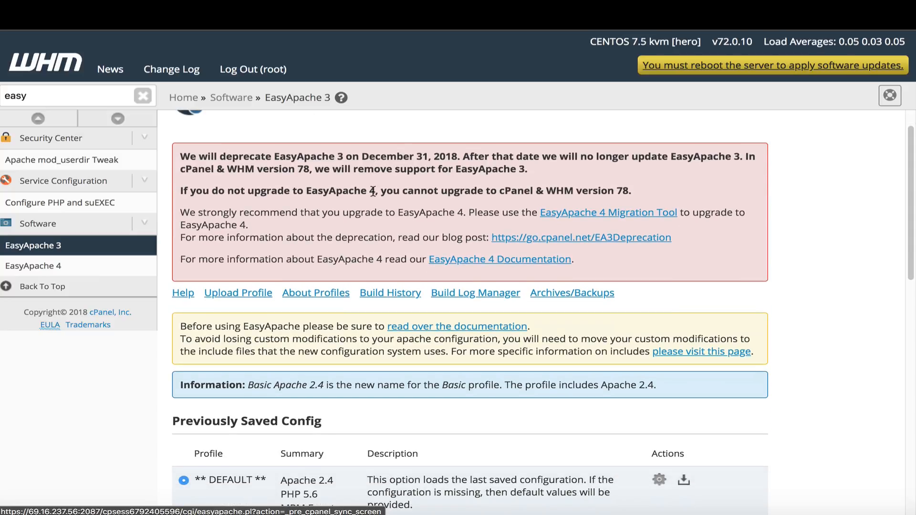
pyautogui.scroll(-3)
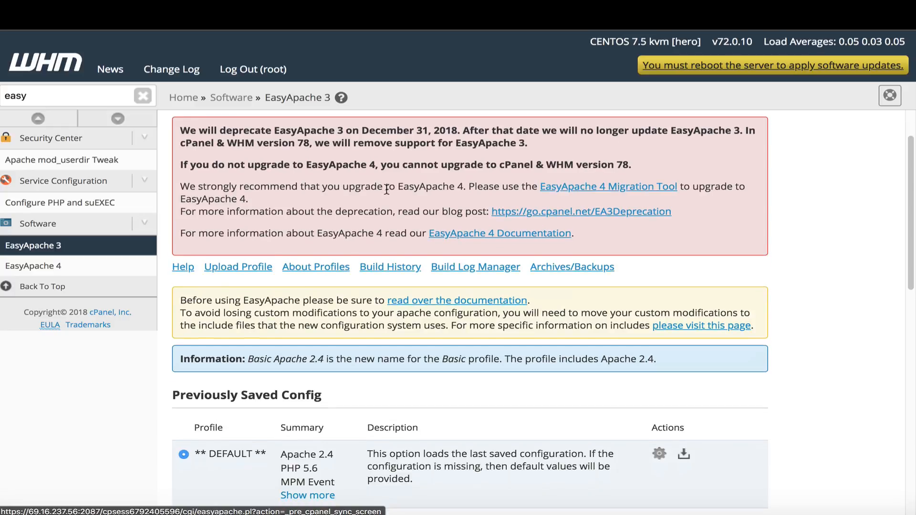
pyautogui.scroll(-3)
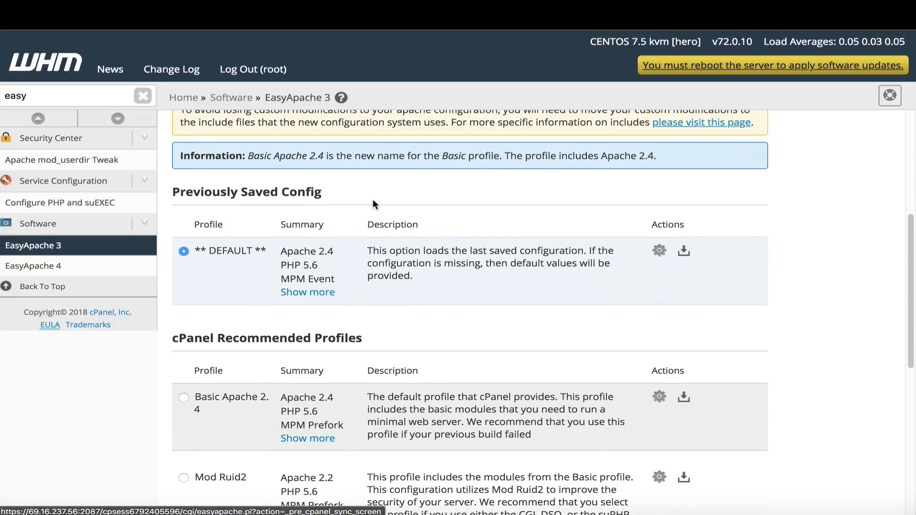
pyautogui.scroll(-3)
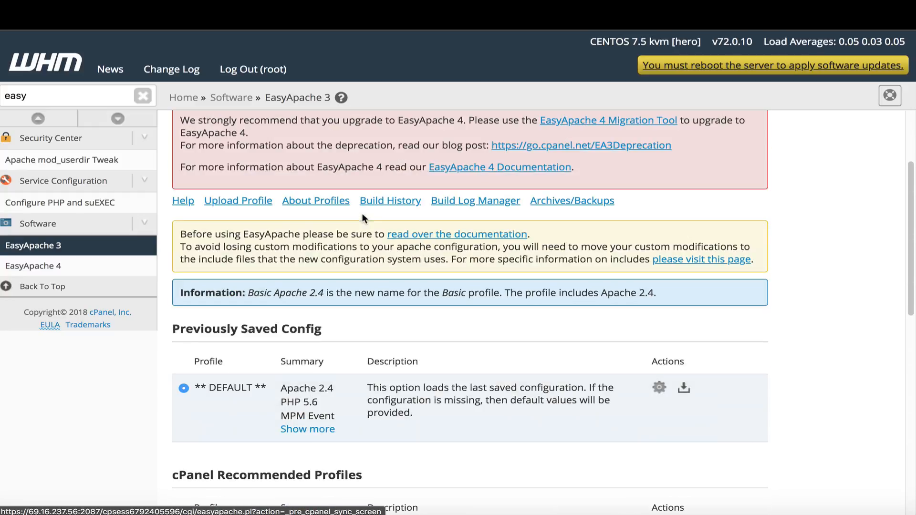
pyautogui.scroll(3)
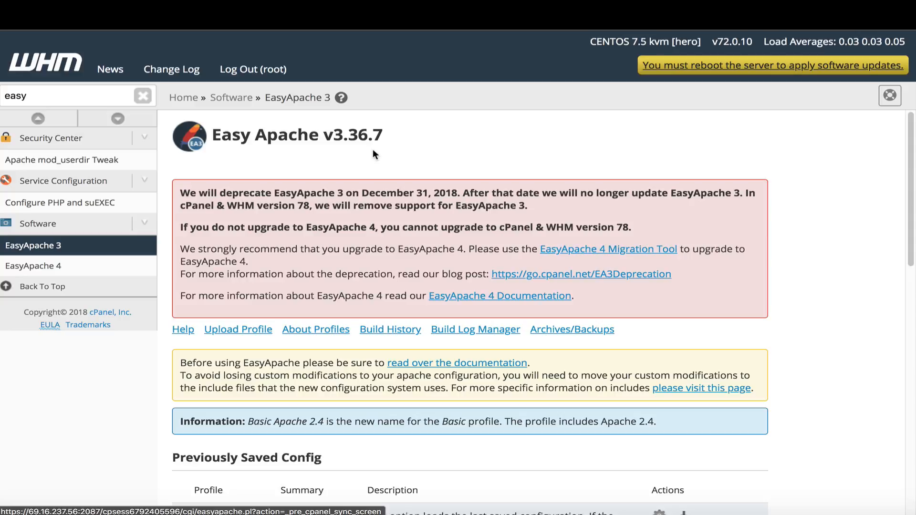
pyautogui.moveTo(47, 269)
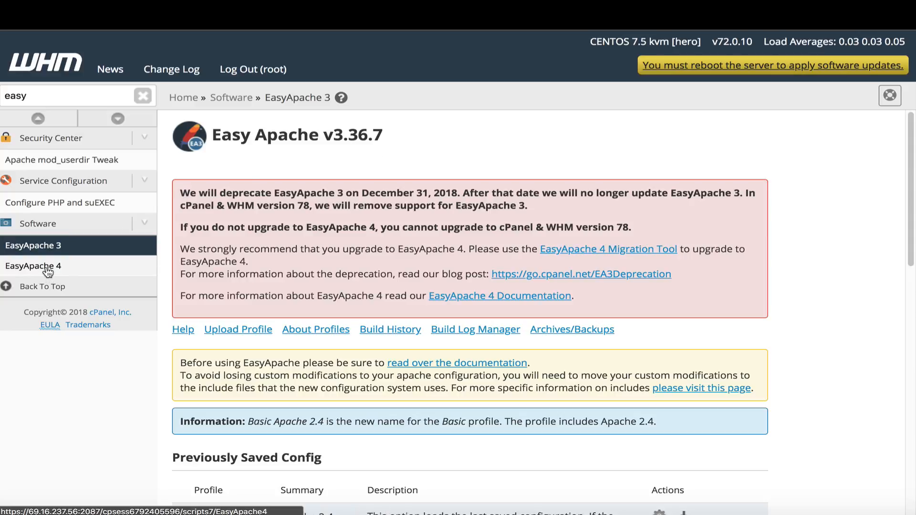
pyautogui.click(32, 266)
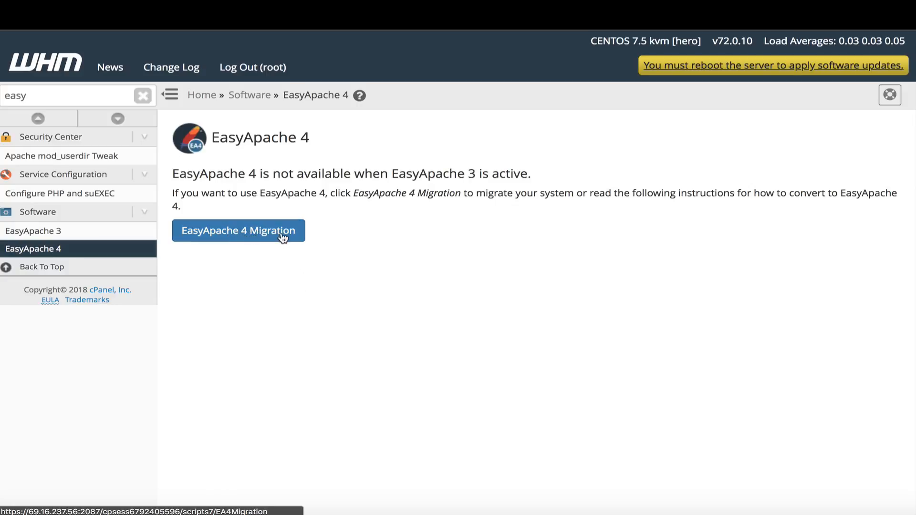
pyautogui.click(238, 230)
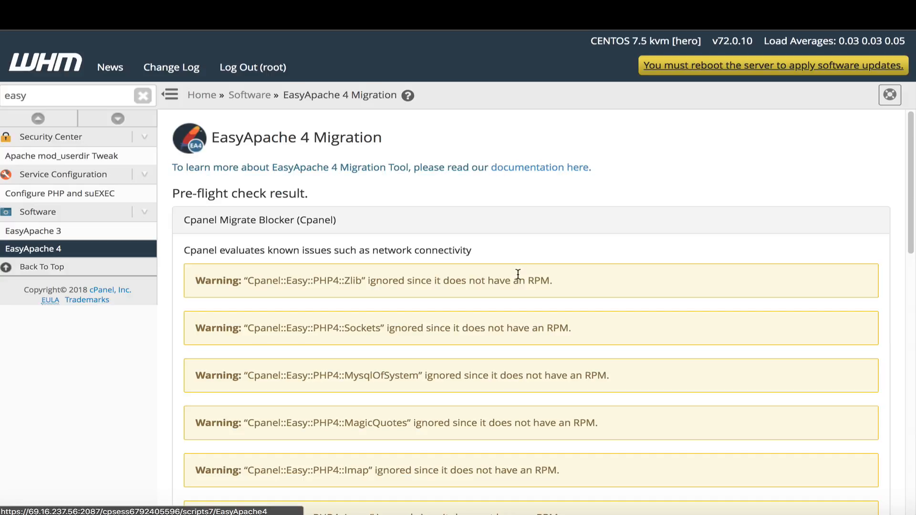
pyautogui.moveTo(298, 275)
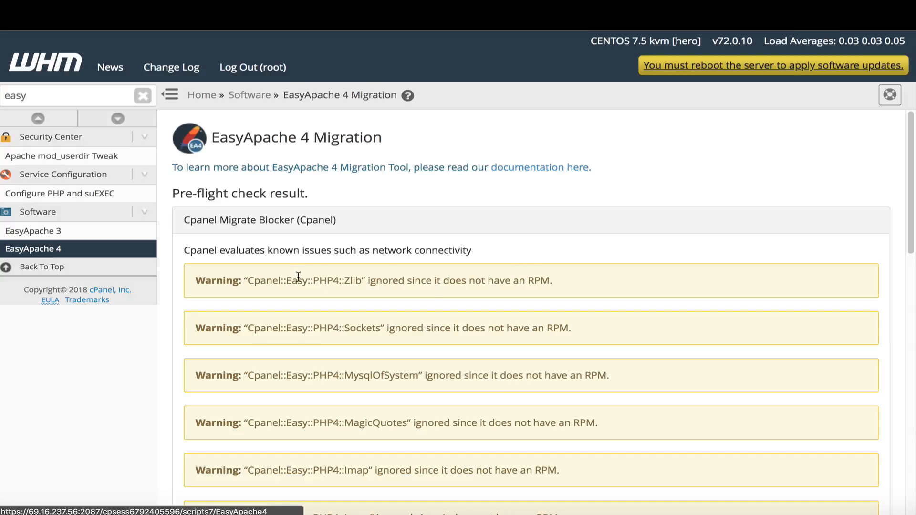
pyautogui.scroll(-3)
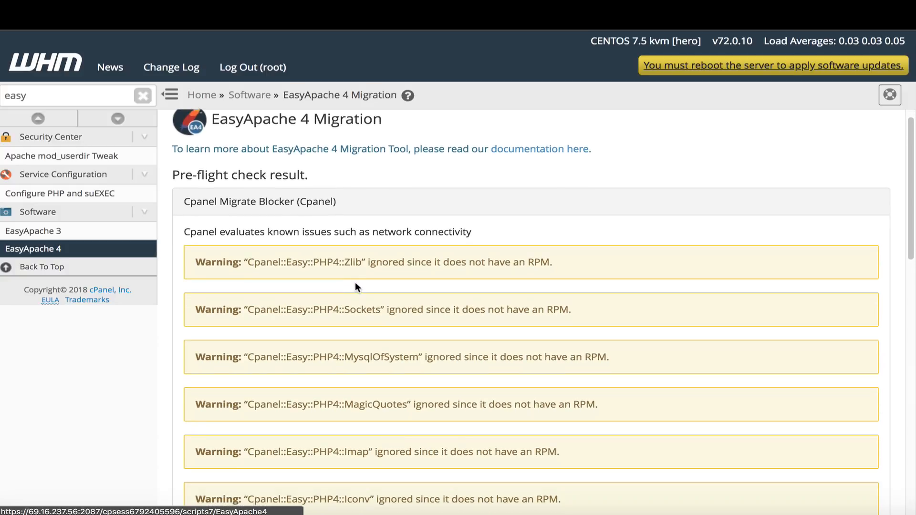
pyautogui.scroll(-3)
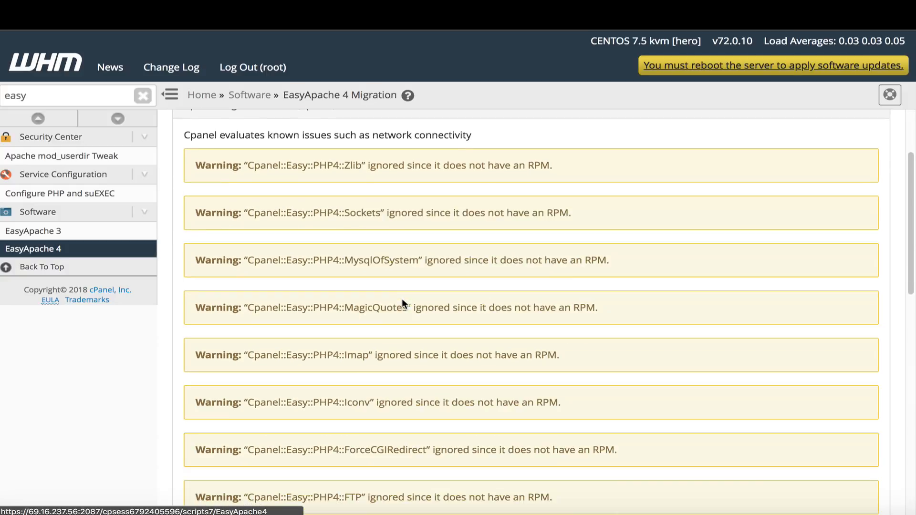
pyautogui.scroll(-3)
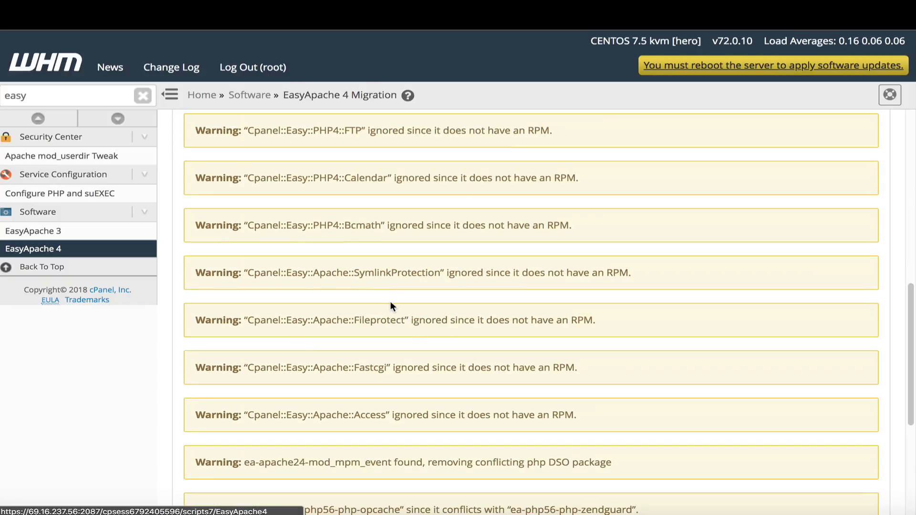
pyautogui.scroll(-3)
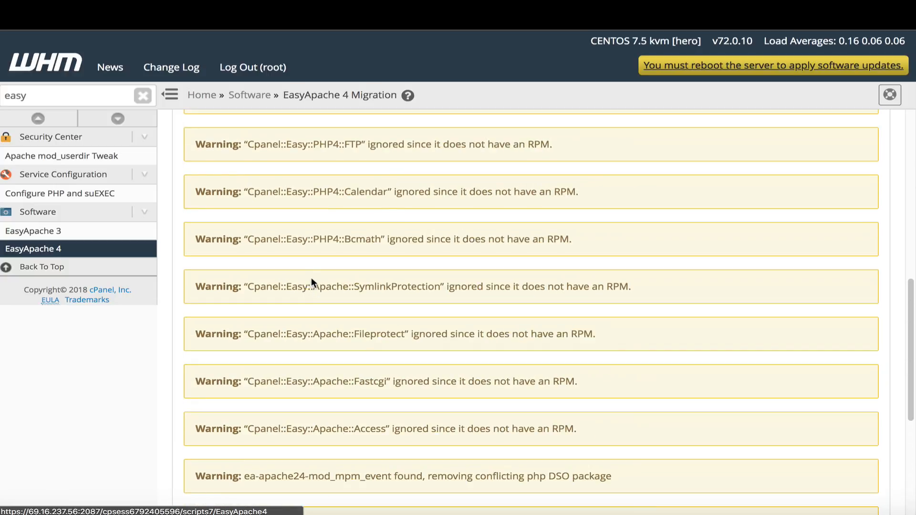
pyautogui.scroll(-3)
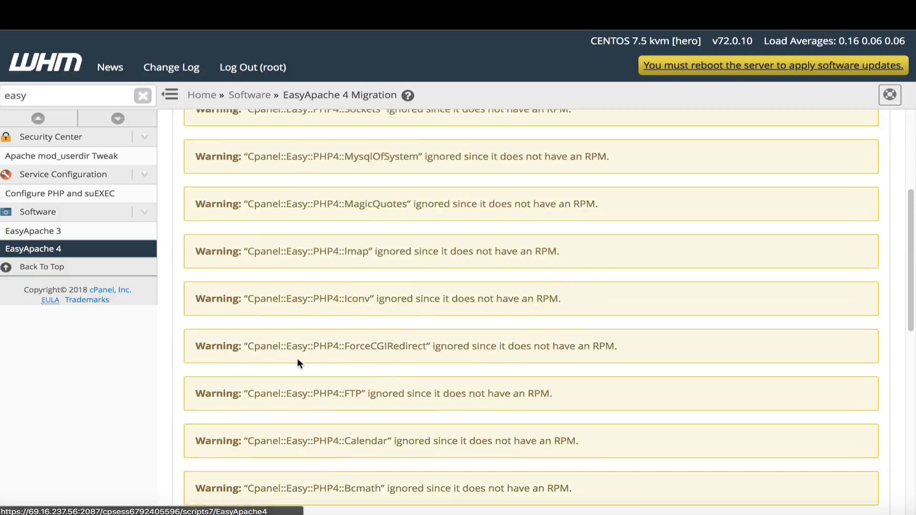
pyautogui.scroll(-3)
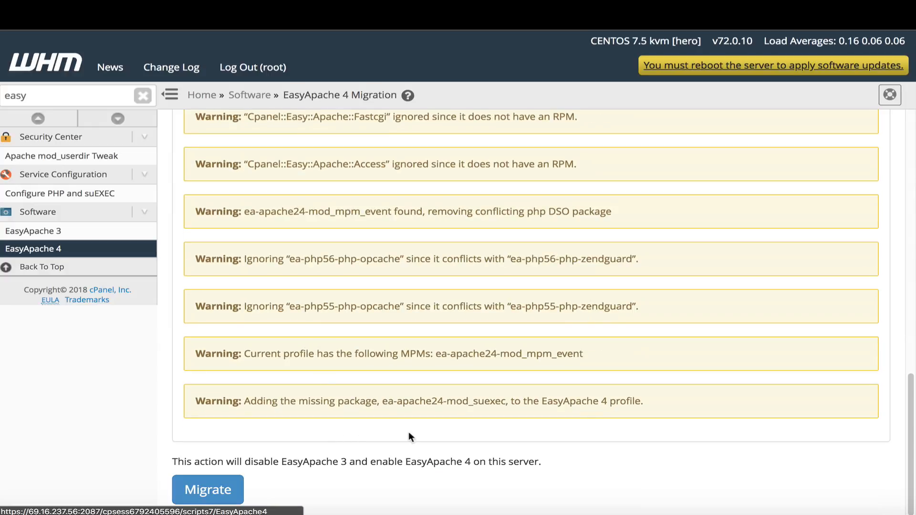
pyautogui.moveTo(348, 454)
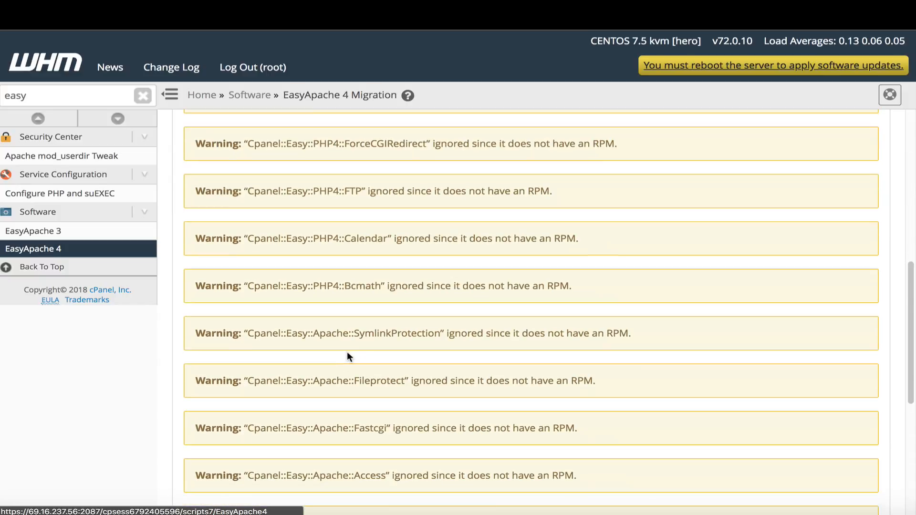
pyautogui.scroll(-3)
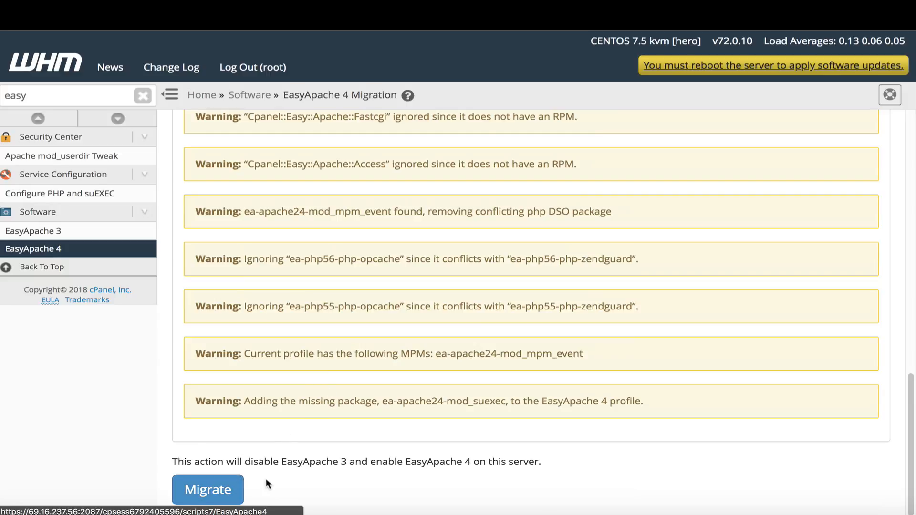
pyautogui.moveTo(322, 472)
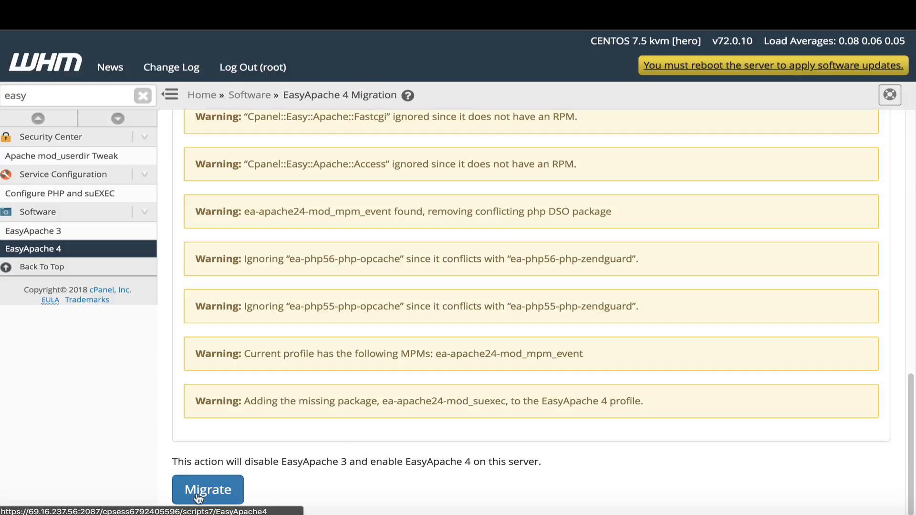
pyautogui.moveTo(315, 439)
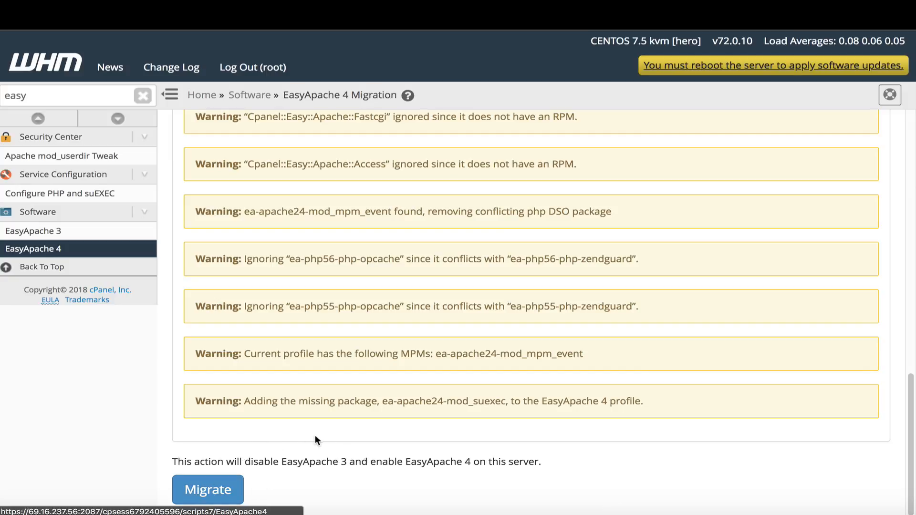
pyautogui.moveTo(268, 477)
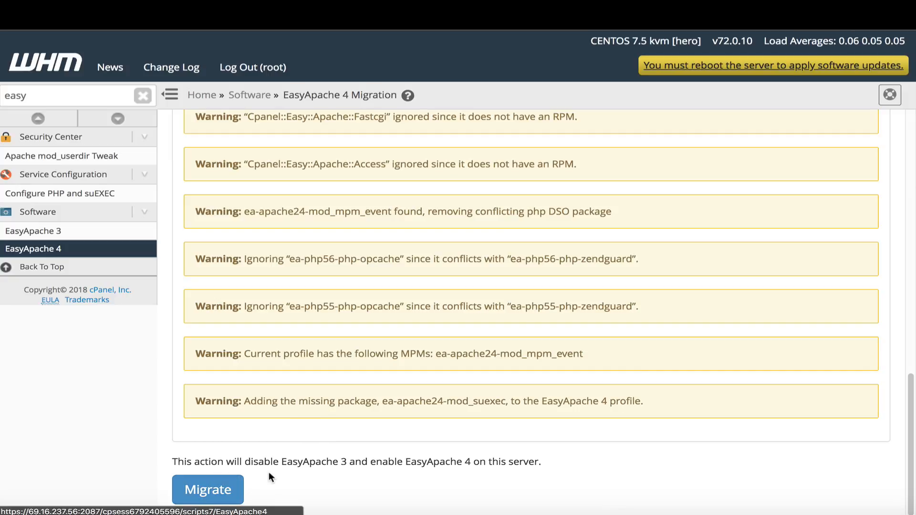
pyautogui.moveTo(388, 101)
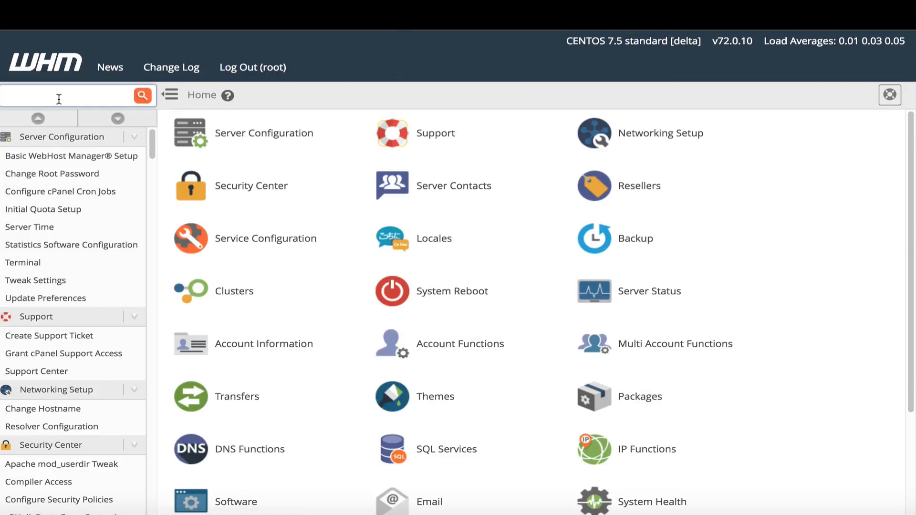
# - Search 'easy', open EasyApache 4 and scroll to Currently Installed Packages
pyautogui.write('easy')
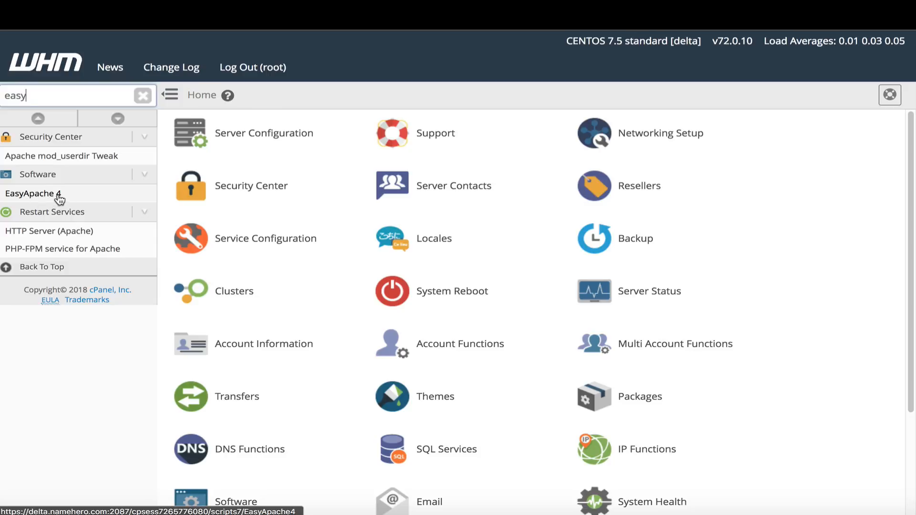
pyautogui.click(31, 193)
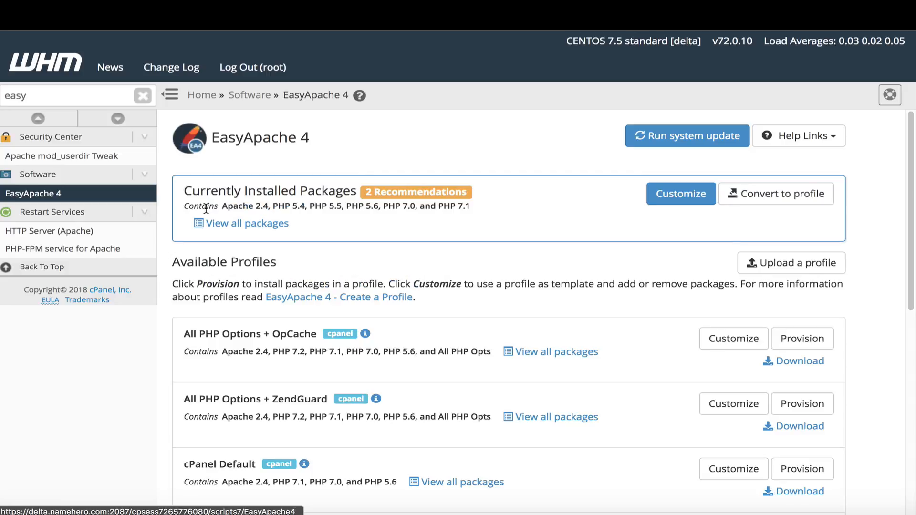
pyautogui.moveTo(273, 382)
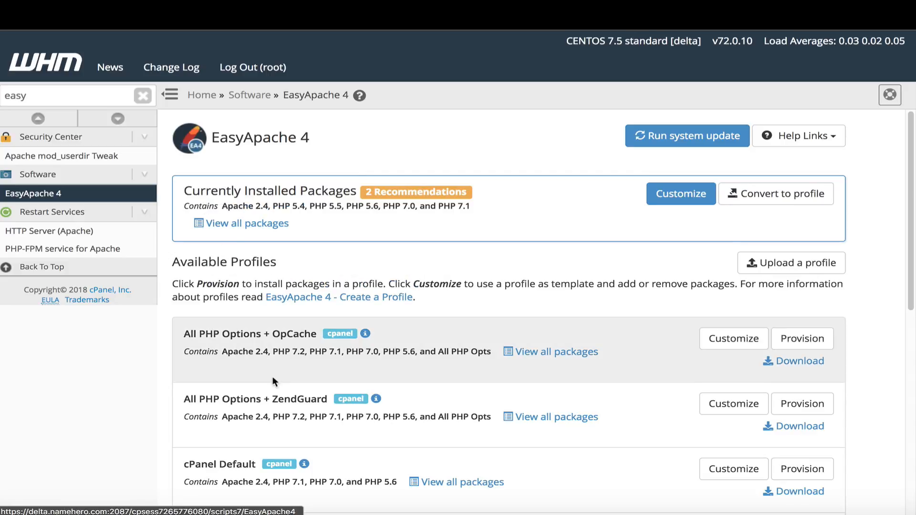
pyautogui.scroll(-3)
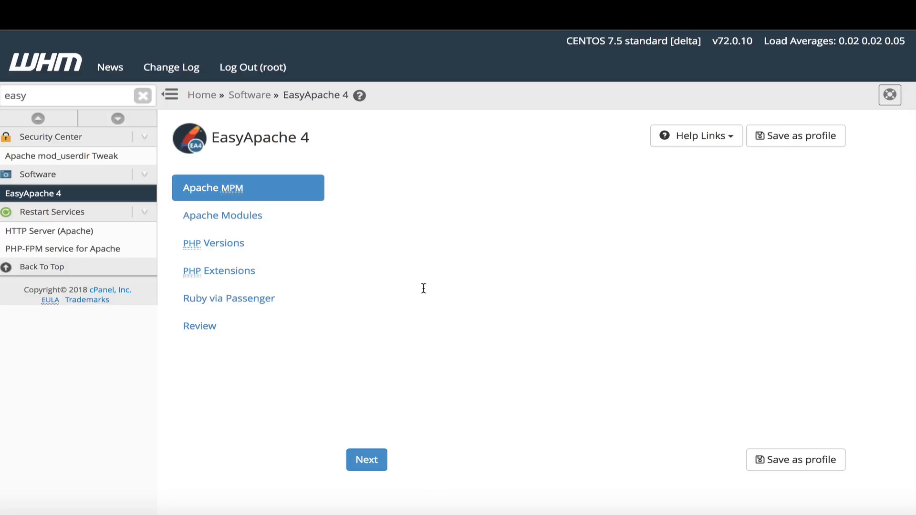
# - Step through Apache MPM and Modules to PHP Versions, scrolling the installed PHP 5.4–7.1 list
pyautogui.click(211, 188)
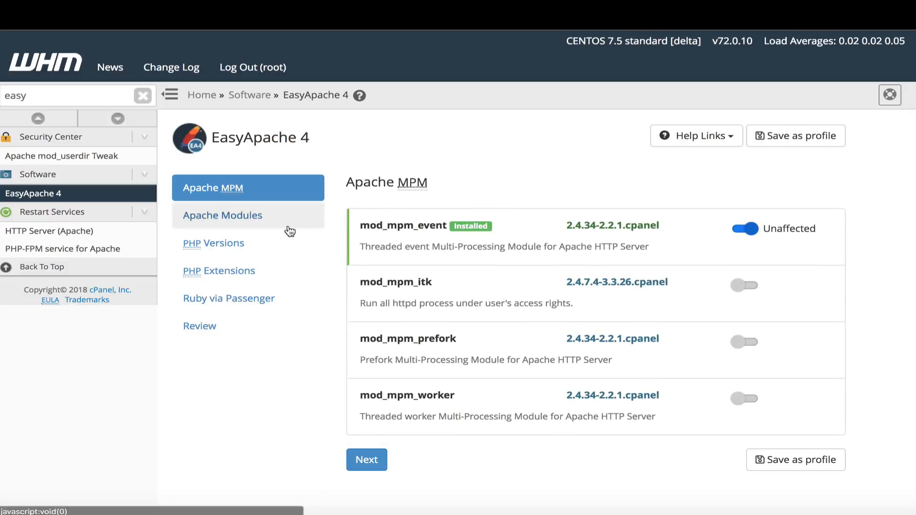
pyautogui.click(223, 215)
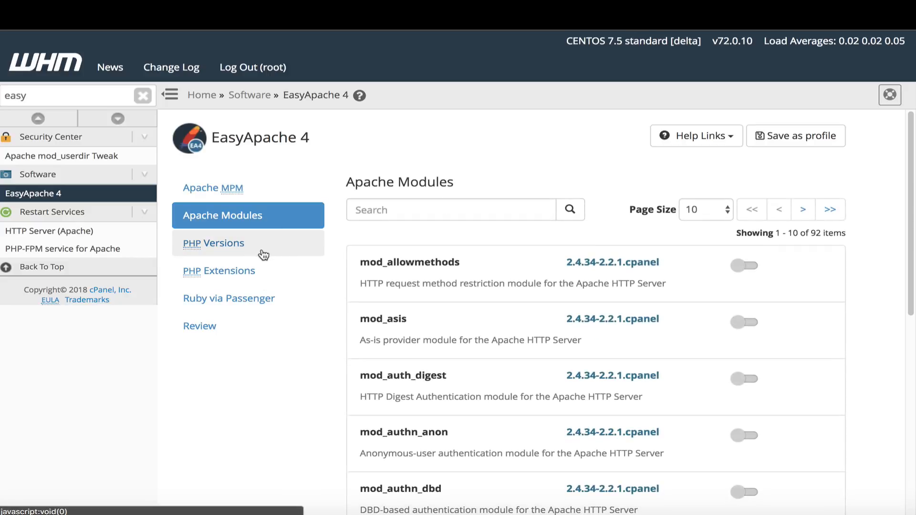
pyautogui.click(213, 243)
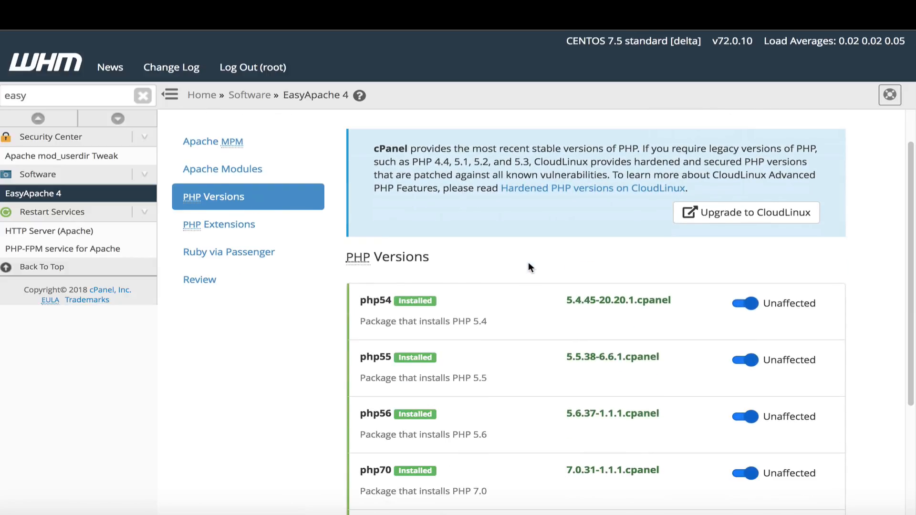
pyautogui.scroll(-3)
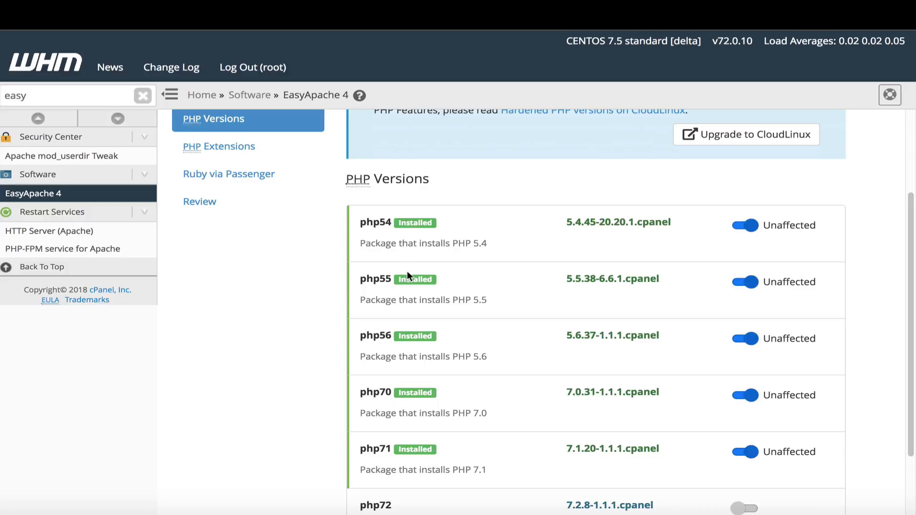
pyautogui.scroll(-3)
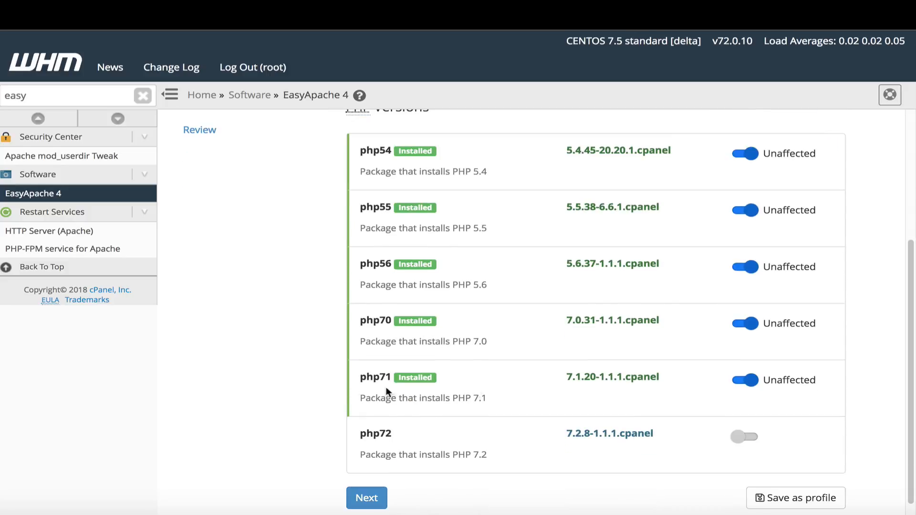
pyautogui.moveTo(744, 437)
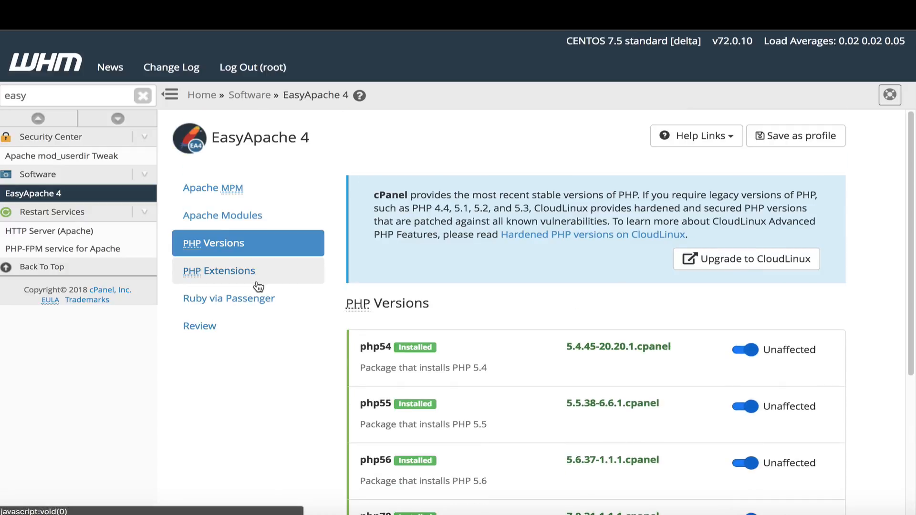
# - Filter the PHP Extensions list to php70, then widen it to every PHP version
pyautogui.click(218, 271)
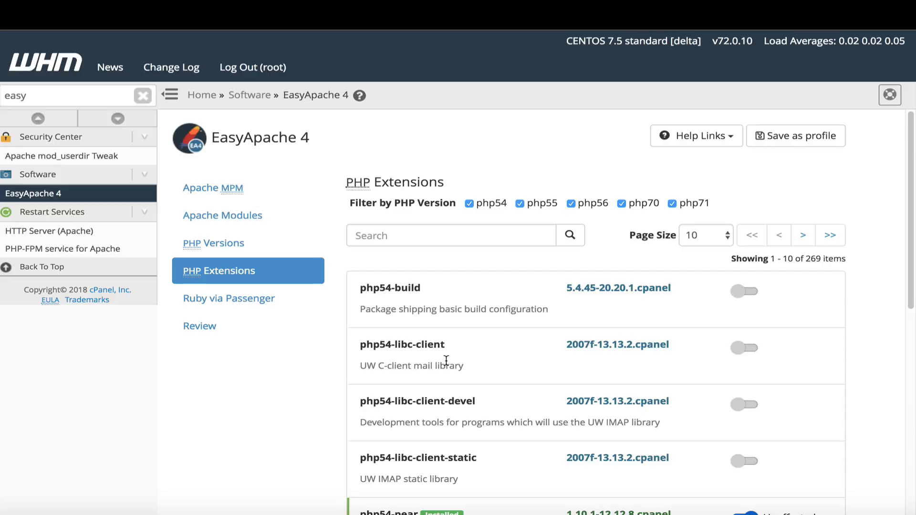
pyautogui.click(450, 236)
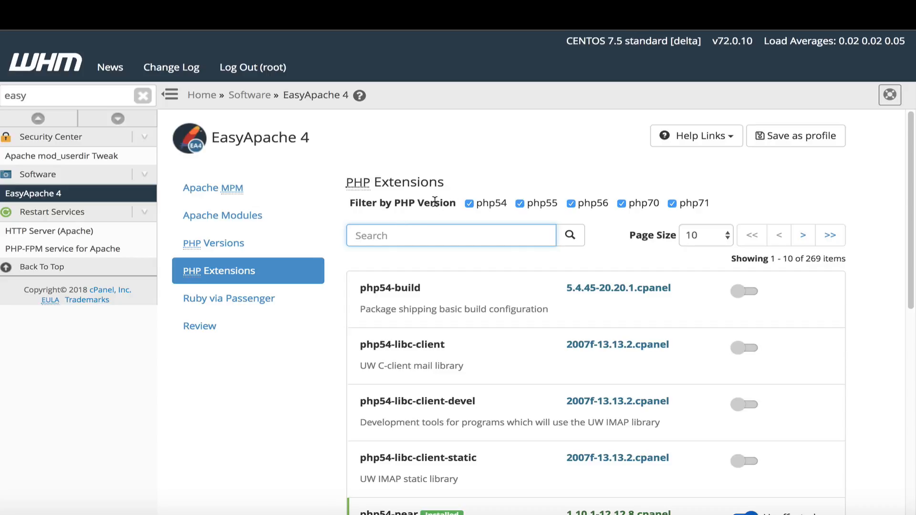
pyautogui.moveTo(468, 203)
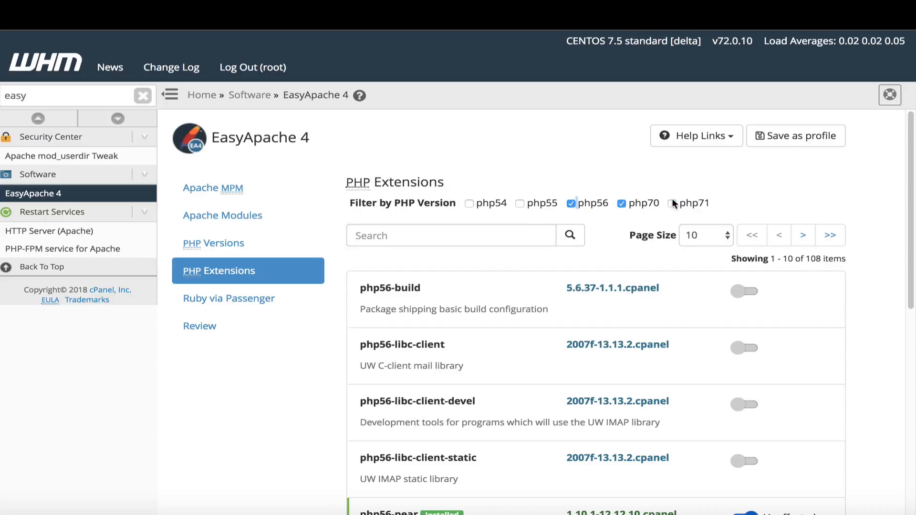
pyautogui.click(572, 203)
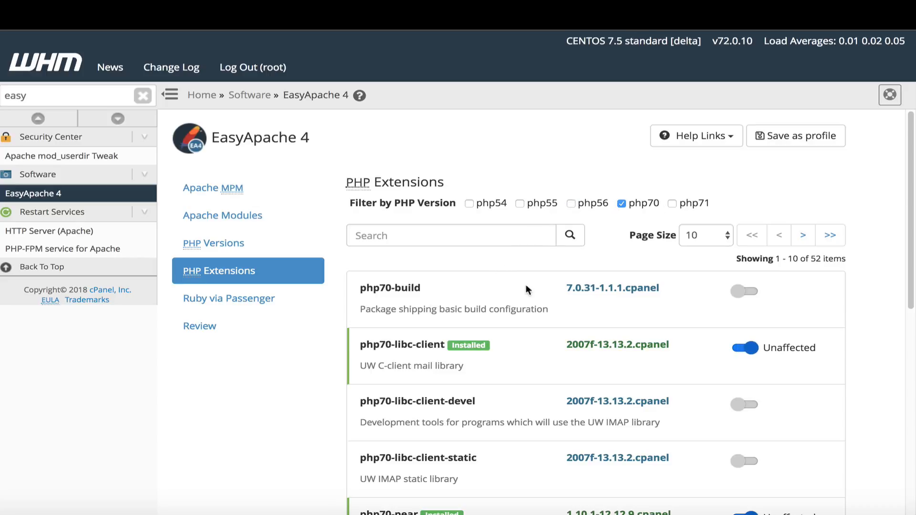
pyautogui.scroll(-3)
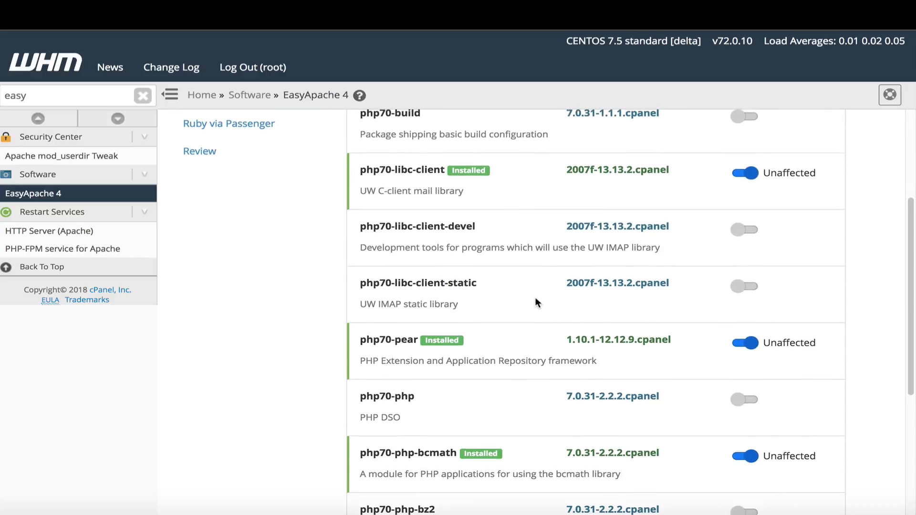
pyautogui.click(469, 203)
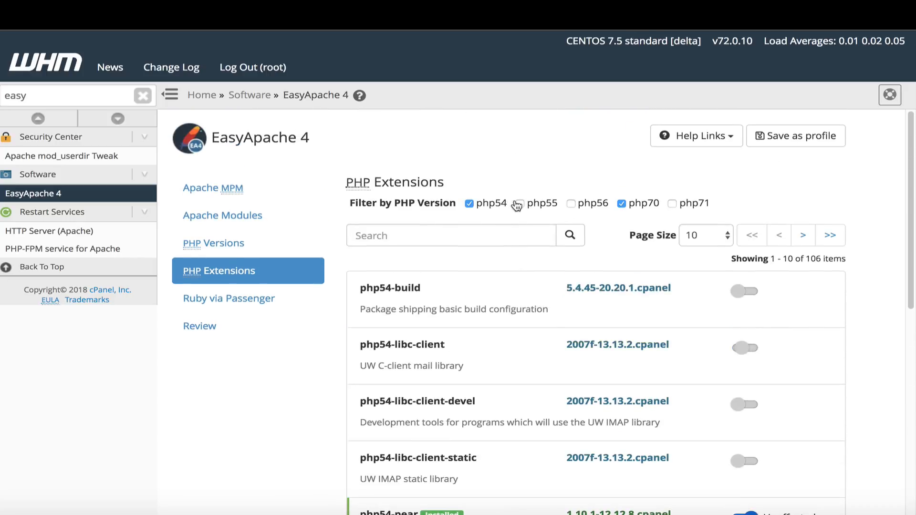
pyautogui.click(519, 203)
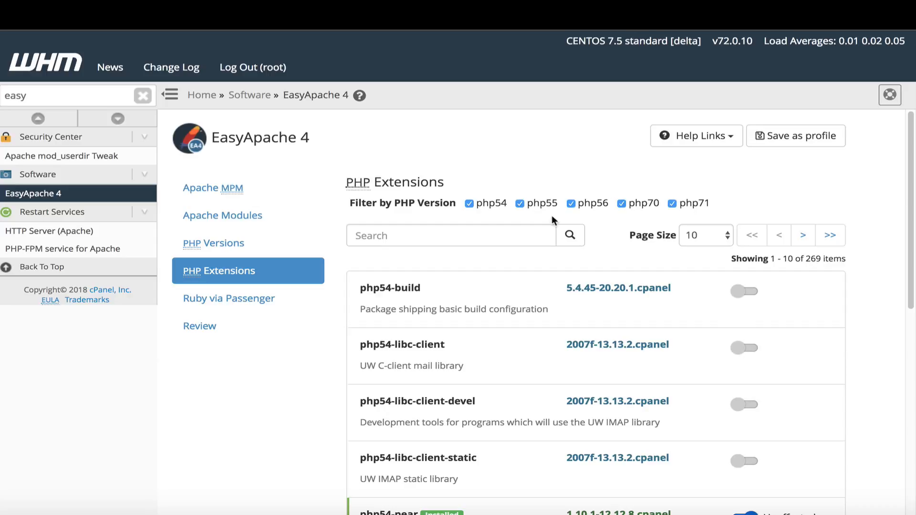
pyautogui.click(450, 235)
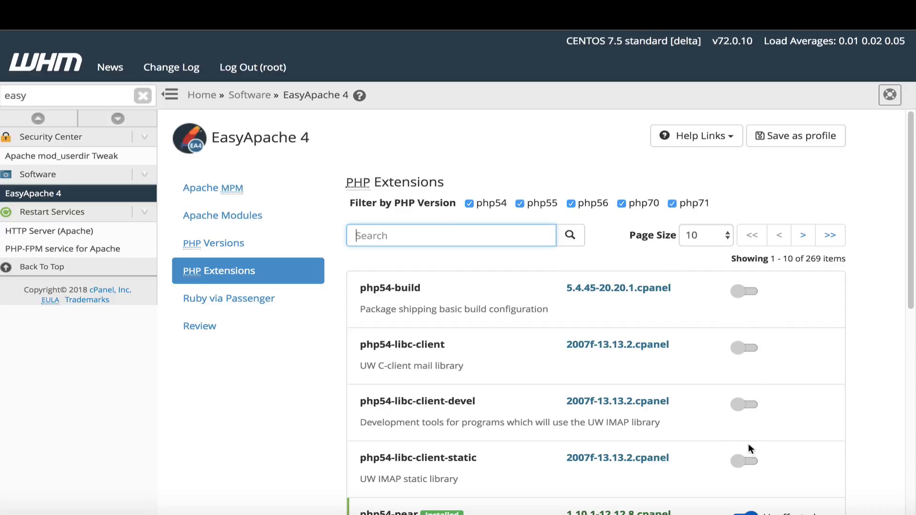
pyautogui.click(229, 297)
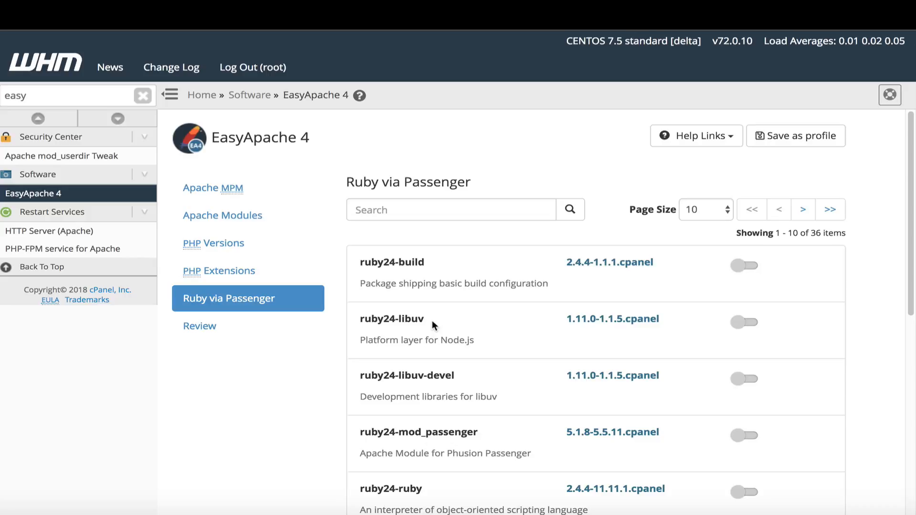
# - Scroll through the 36 not-installed Ruby 2.4 Passenger packages
pyautogui.scroll(-3)
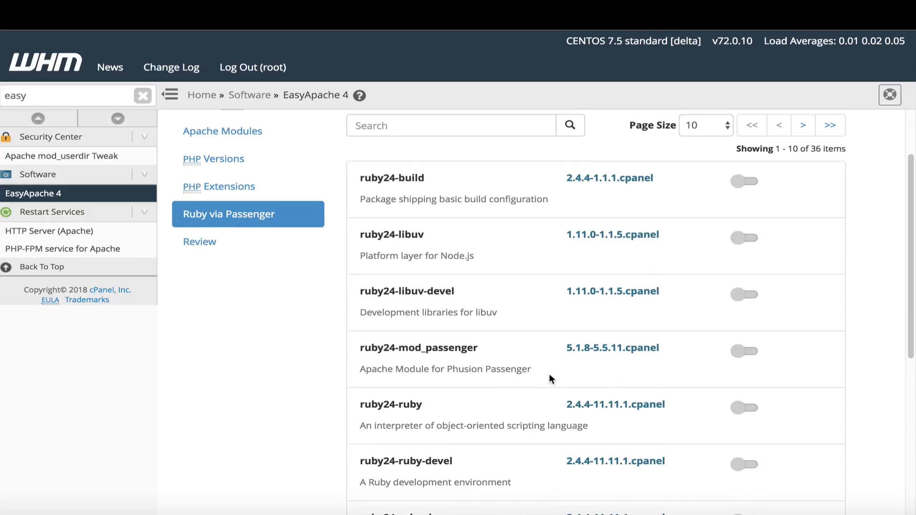
pyautogui.scroll(-3)
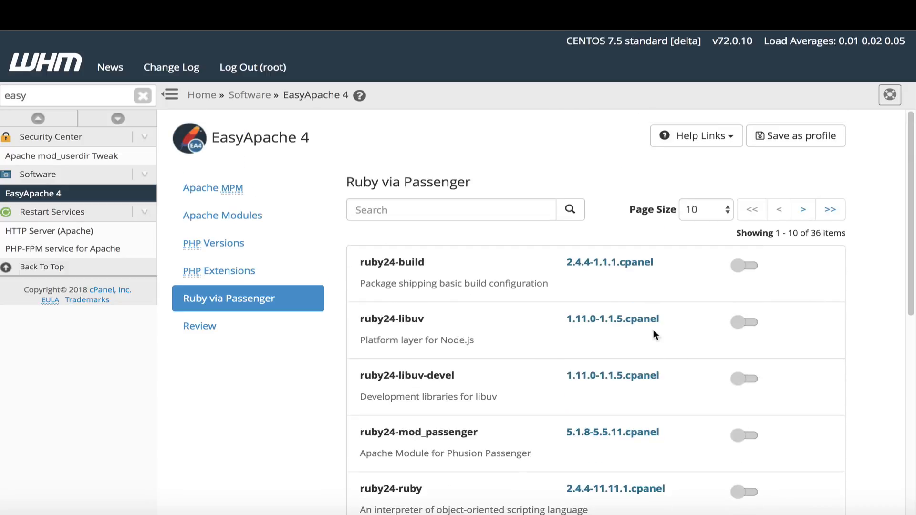
pyautogui.moveTo(619, 344)
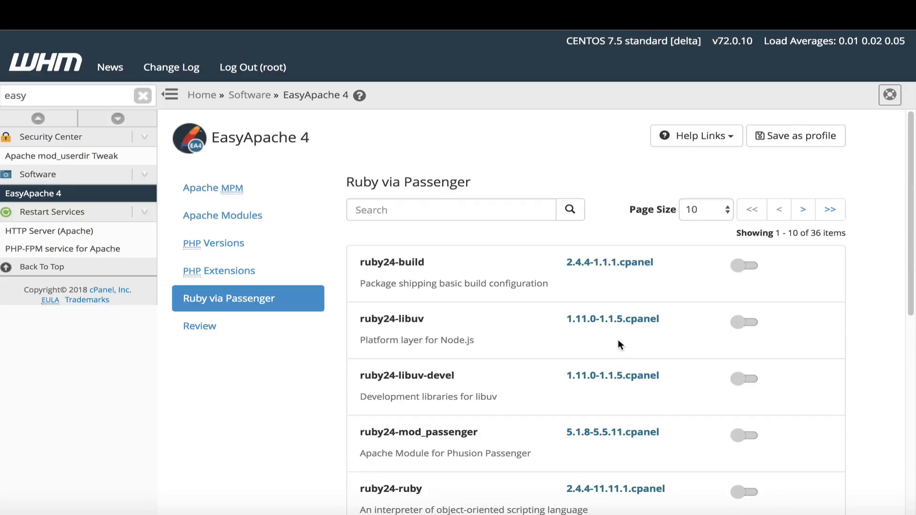
pyautogui.moveTo(283, 320)
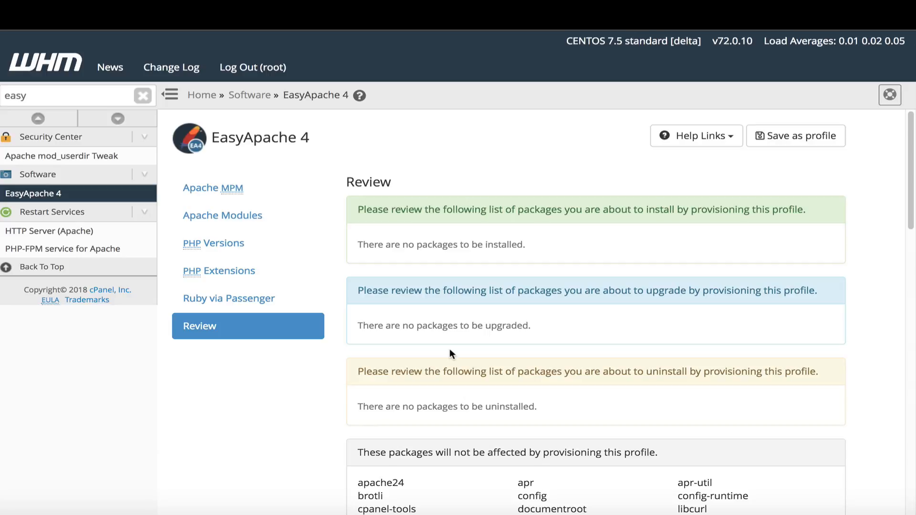
# - Scroll the Review step's unaffected packages, confirming nothing will be installed, upgraded or uninstalled
pyautogui.scroll(-3)
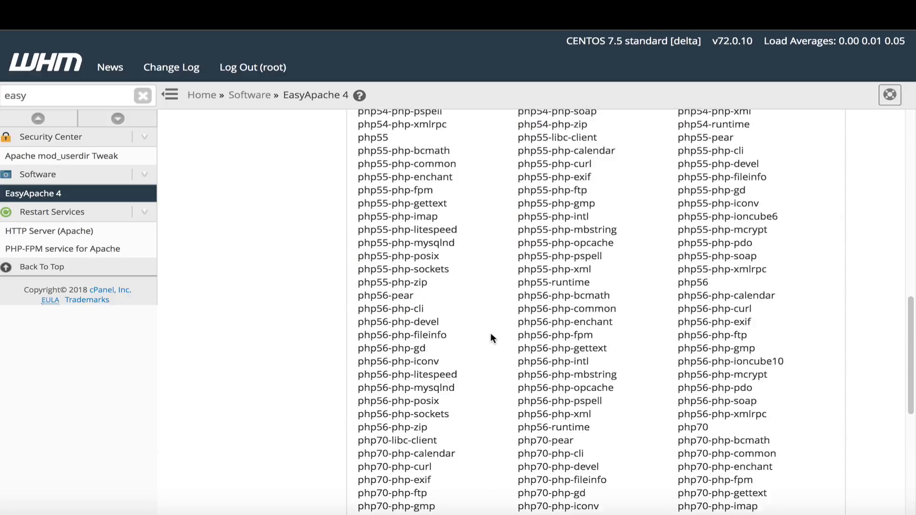
pyautogui.scroll(-3)
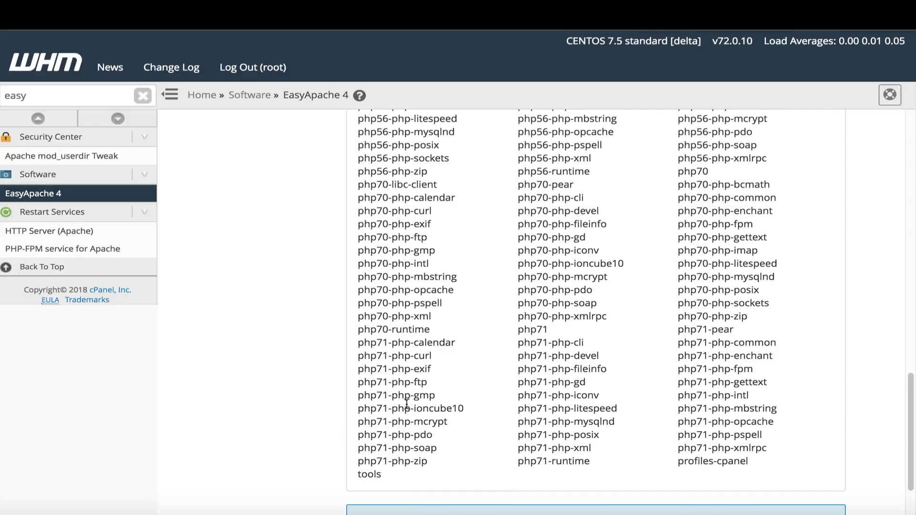
pyautogui.click(200, 326)
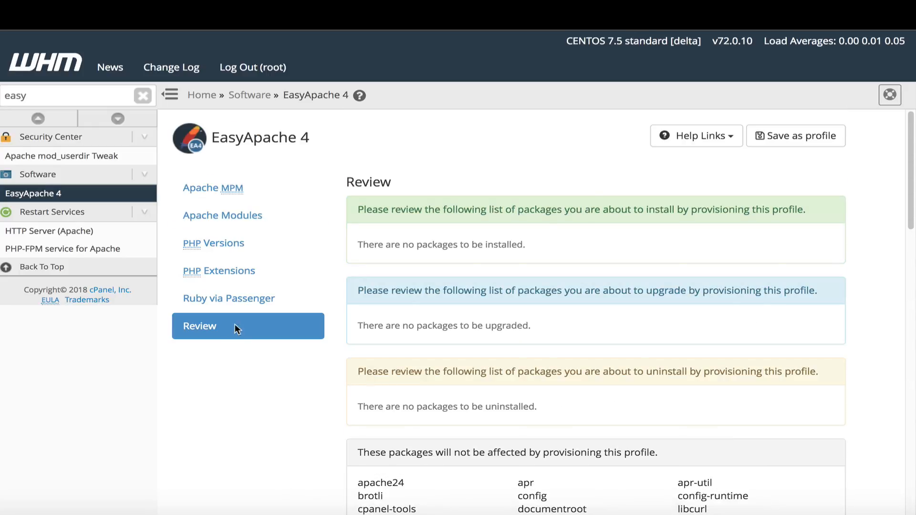
pyautogui.click(71, 96)
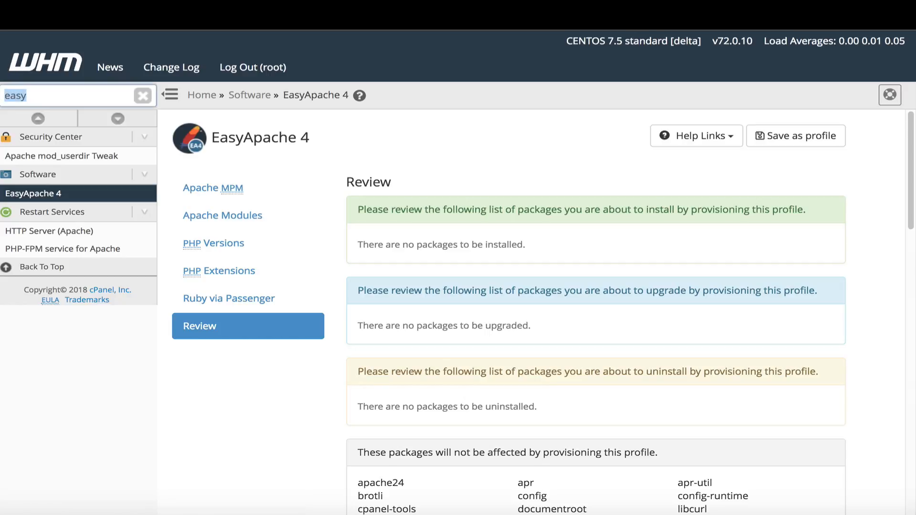
# - Search the sidebar for 'php' and open MultiPHP Manager, showing ea-php56 as default
pyautogui.click(142, 96)
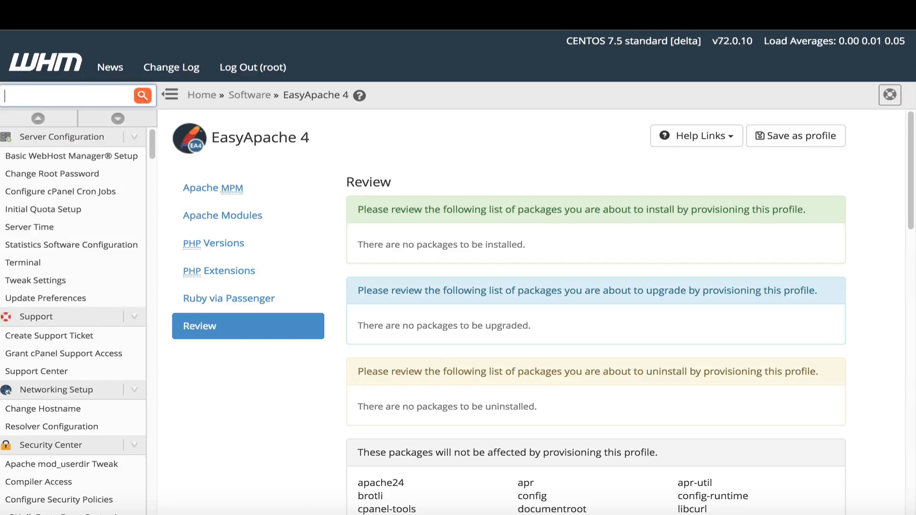
pyautogui.write('php')
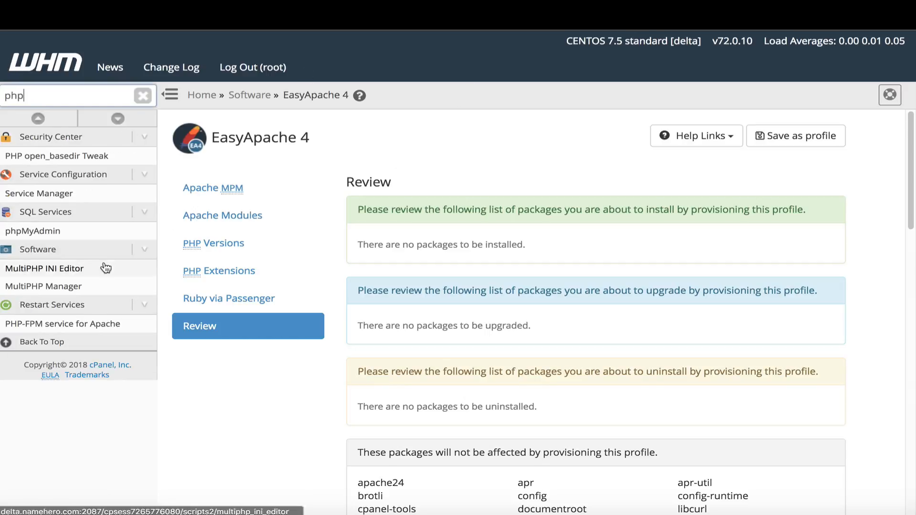
pyautogui.click(43, 285)
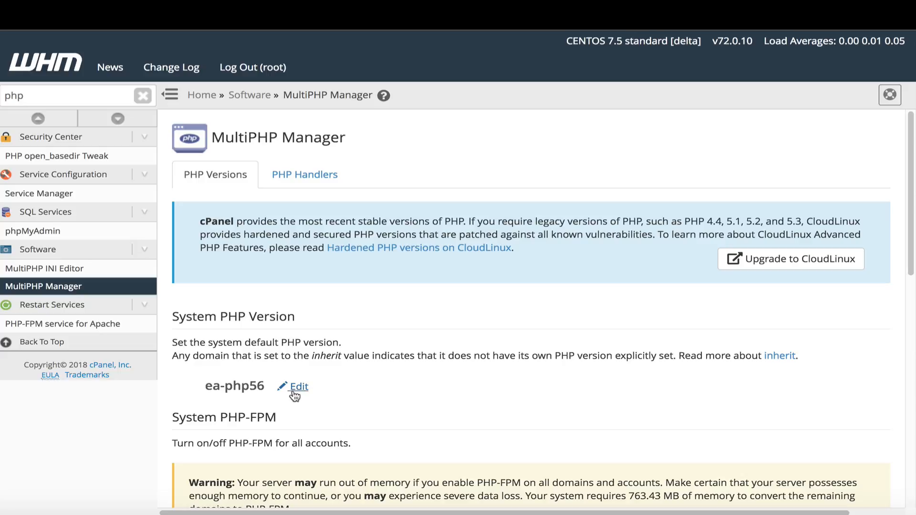
# - Set affiliatetalk.org to ea-php70 instead of the inherited ea-php56 and apply it
pyautogui.click(299, 386)
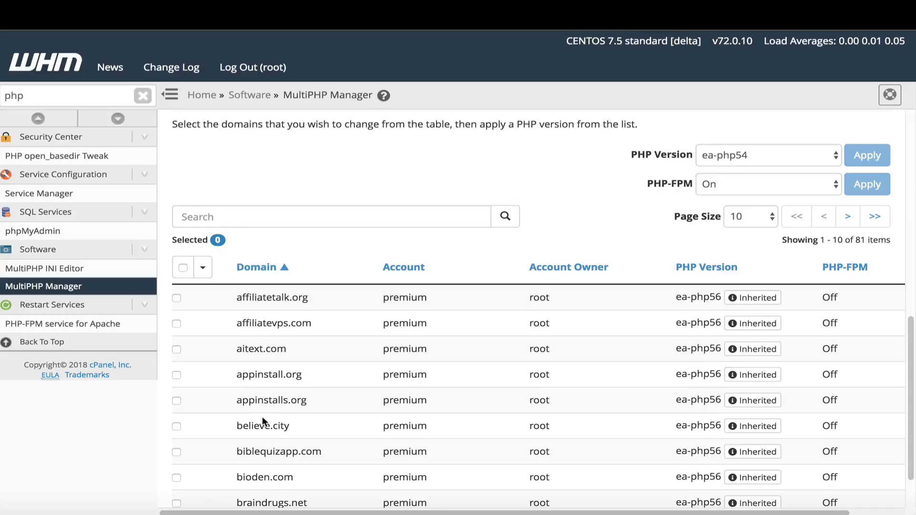
pyautogui.moveTo(289, 298)
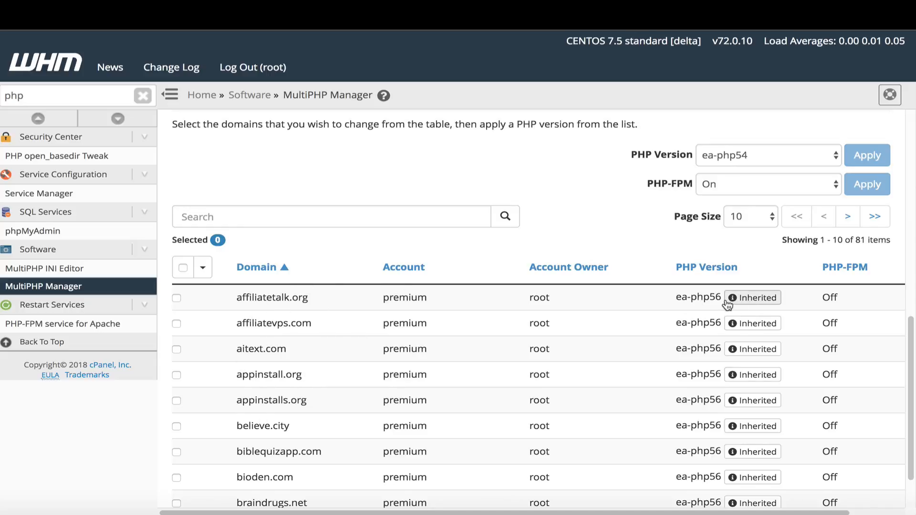
pyautogui.click(177, 297)
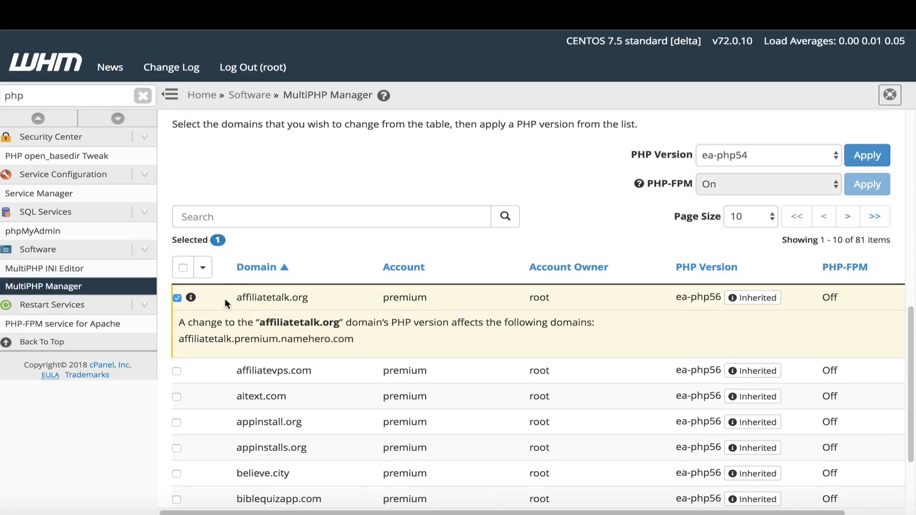
pyautogui.click(767, 154)
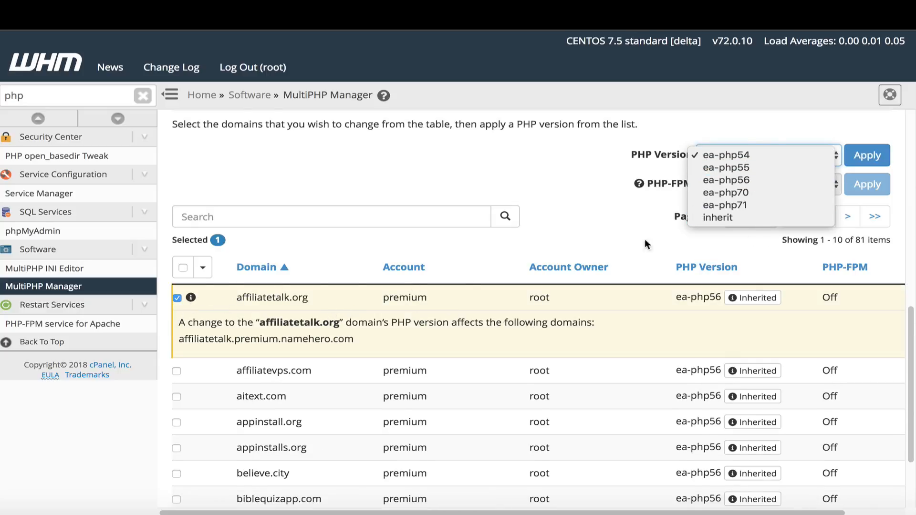
pyautogui.moveTo(725, 193)
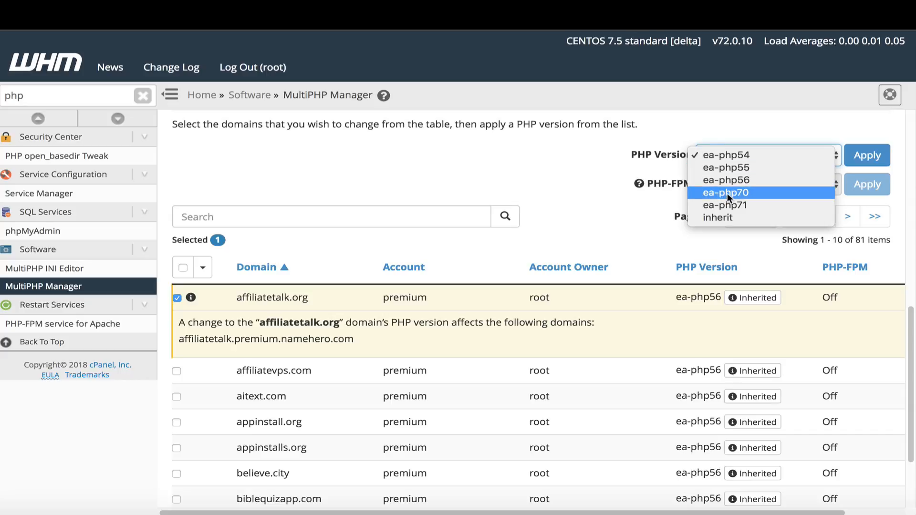
pyautogui.click(725, 193)
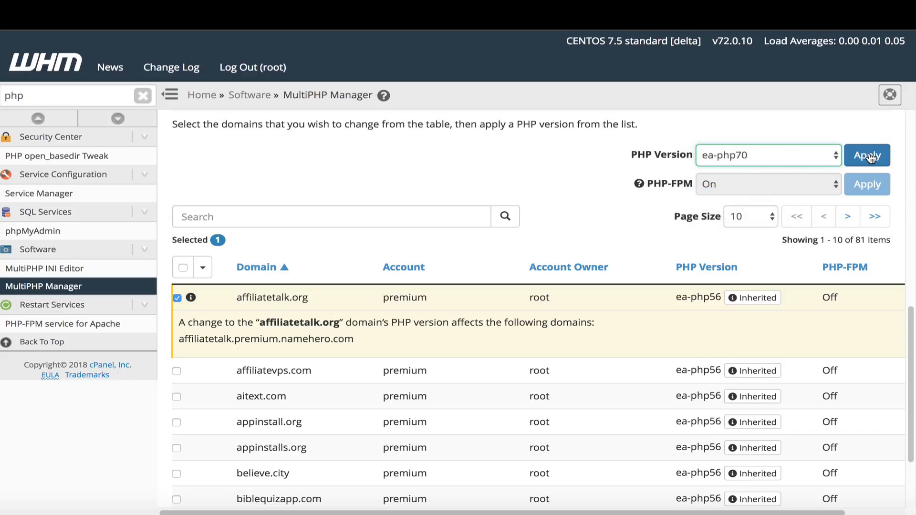
pyautogui.click(867, 155)
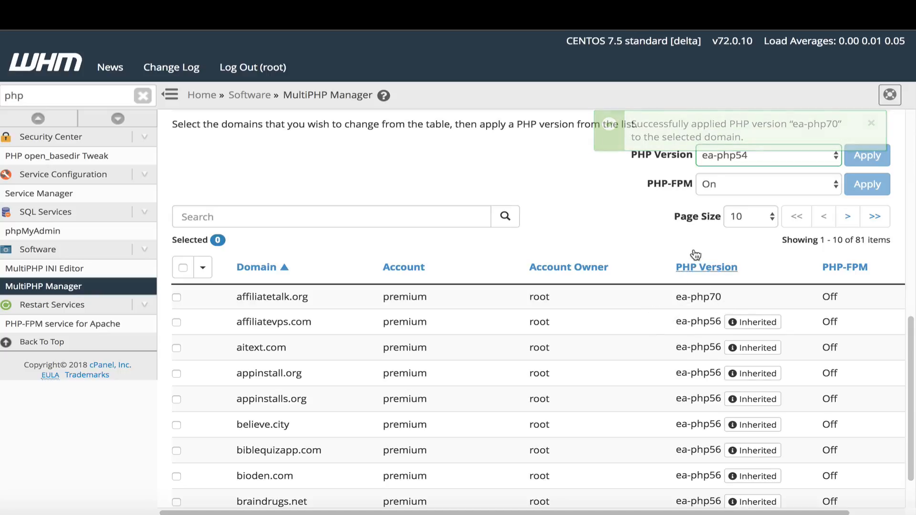
pyautogui.click(176, 297)
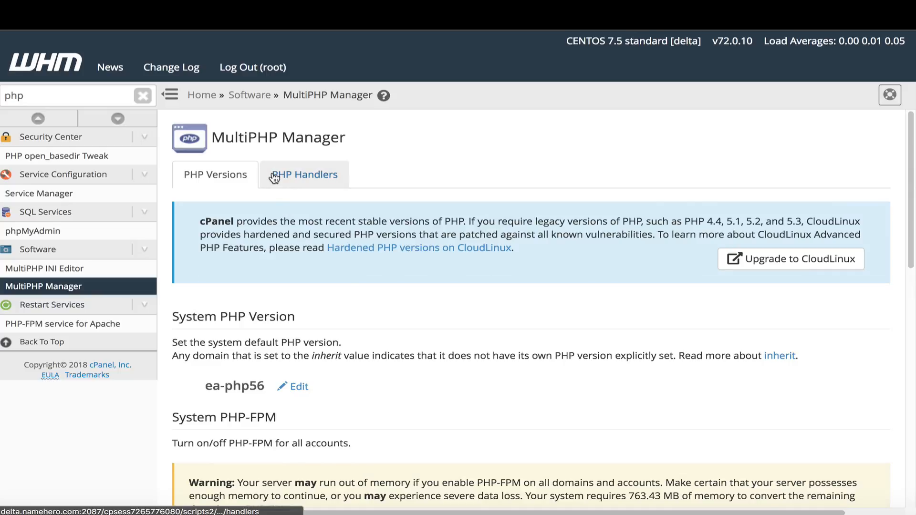
# - Confirm suphp handles ea-php54 through ea-php71, then go to the MultiPHP INI Editor
pyautogui.click(304, 174)
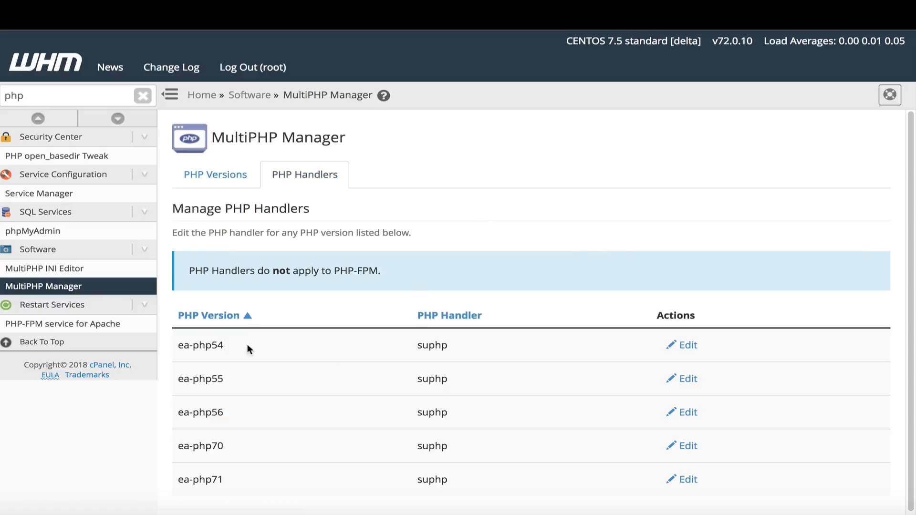
pyautogui.moveTo(432, 332)
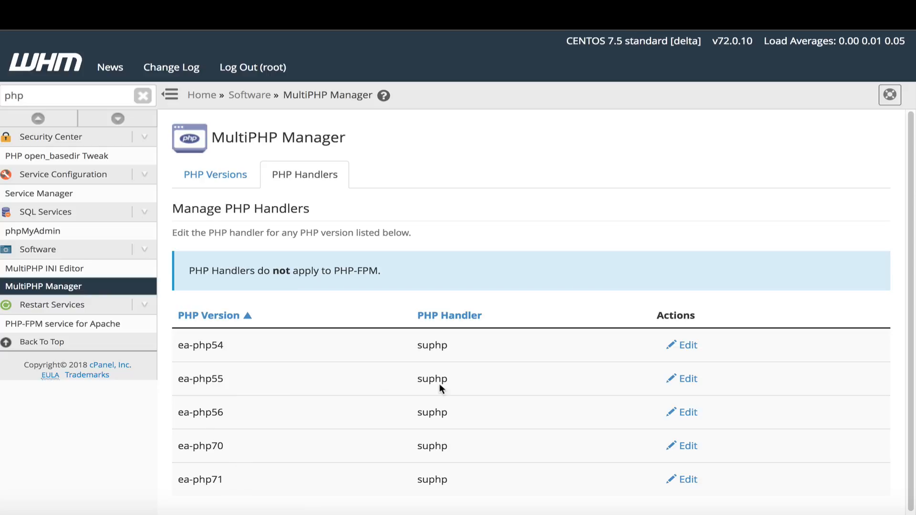
pyautogui.moveTo(546, 386)
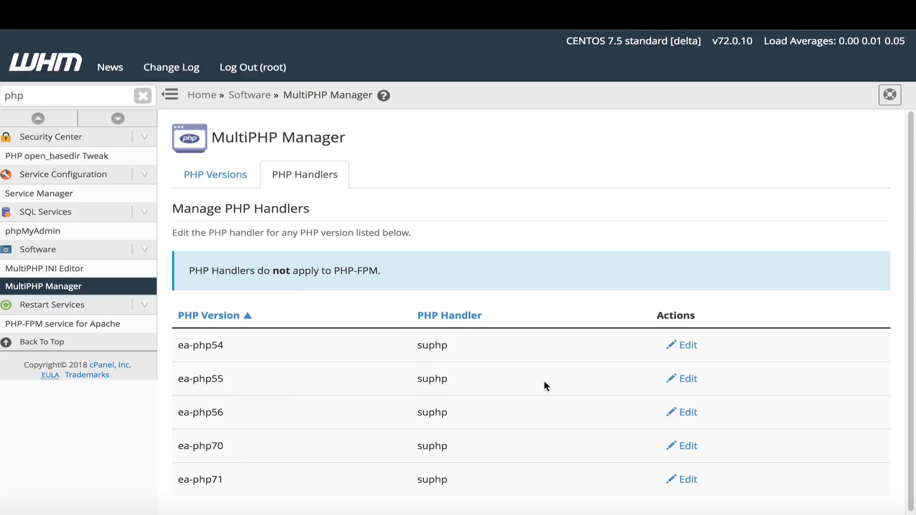
pyautogui.click(687, 344)
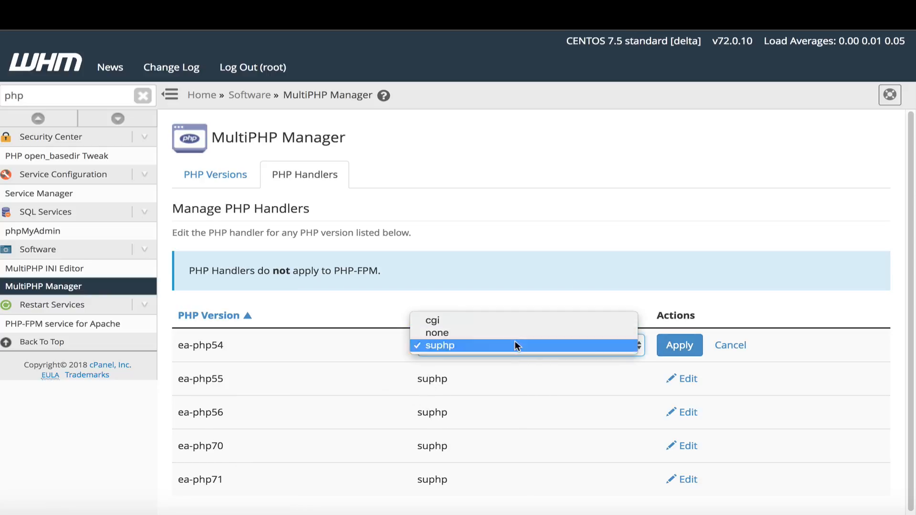
pyautogui.moveTo(532, 219)
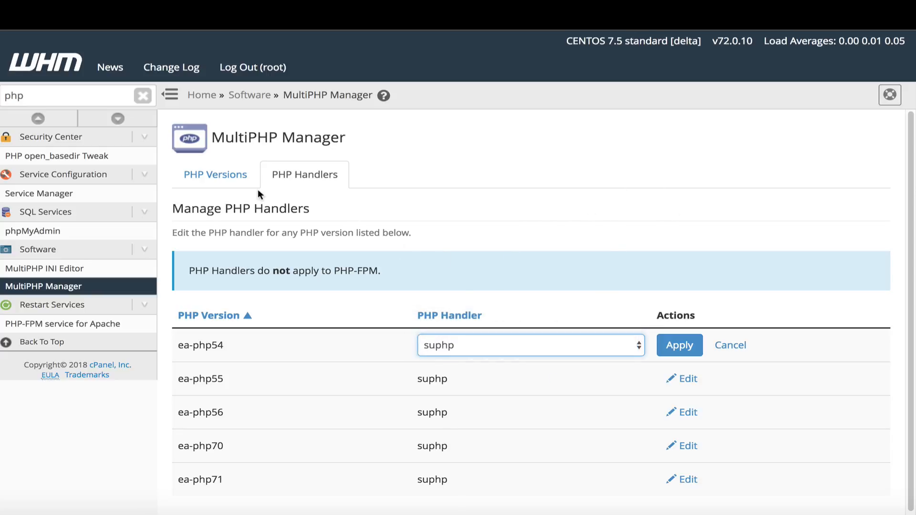
pyautogui.click(44, 268)
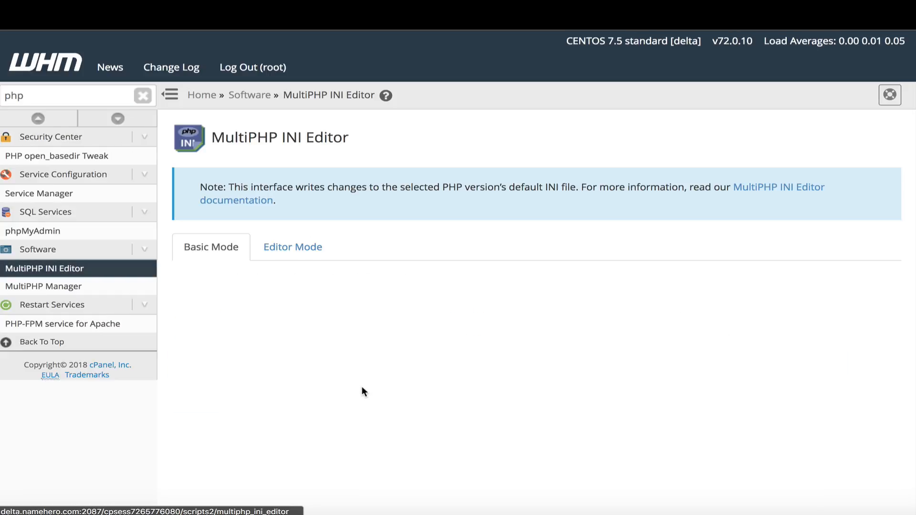
# - Load ea-php56 in Basic Mode and scroll through its INI directives
pyautogui.click(210, 247)
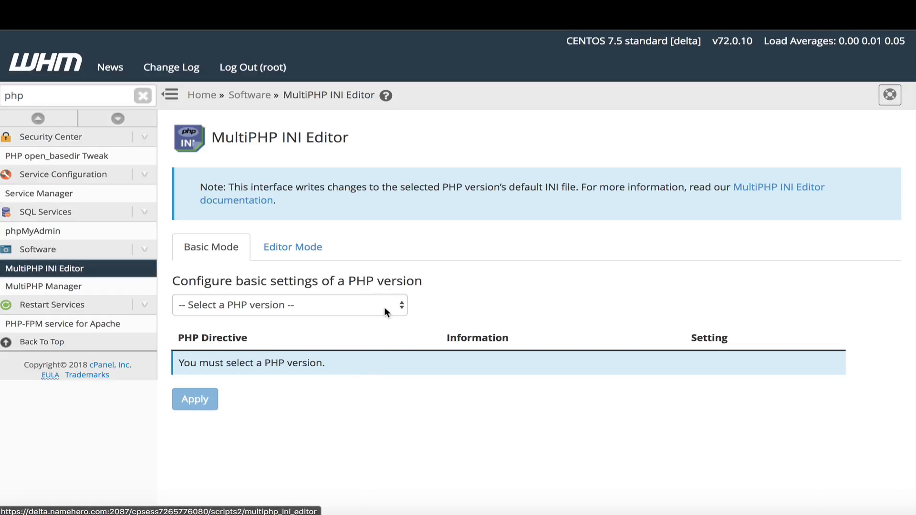
pyautogui.click(288, 305)
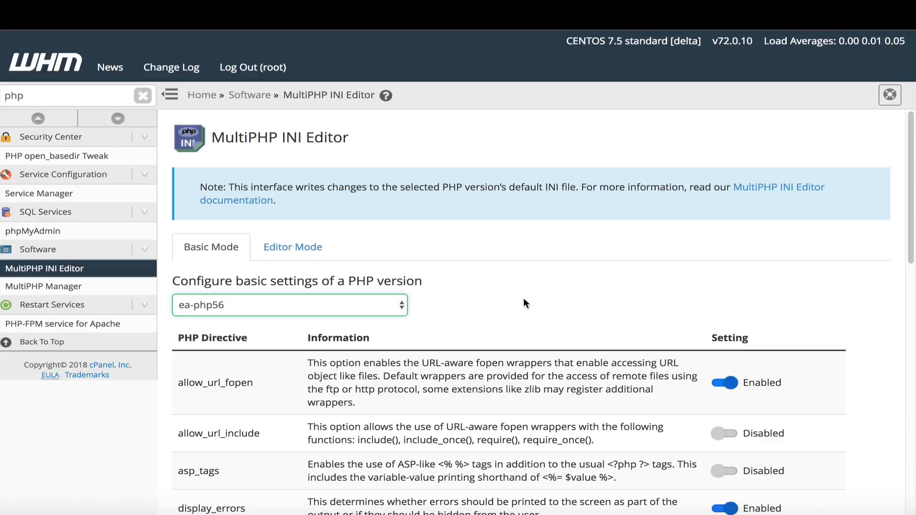
pyautogui.scroll(-3)
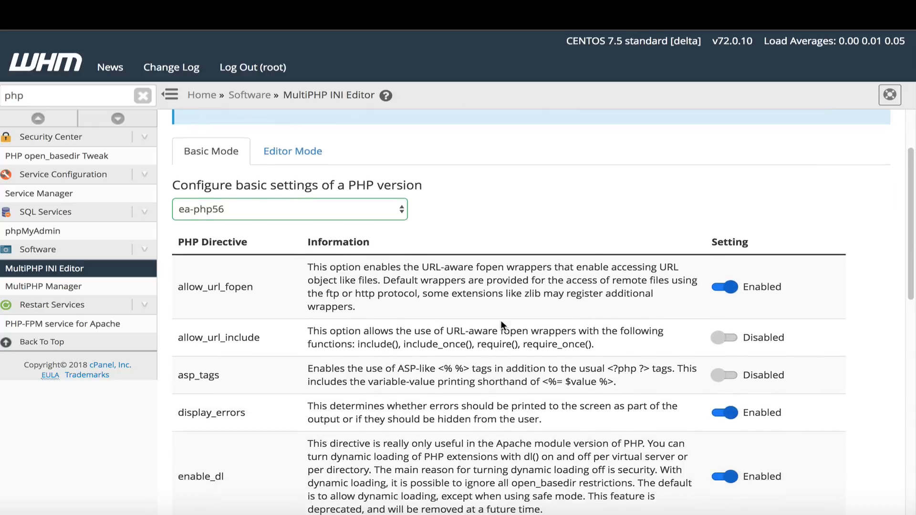
pyautogui.scroll(-3)
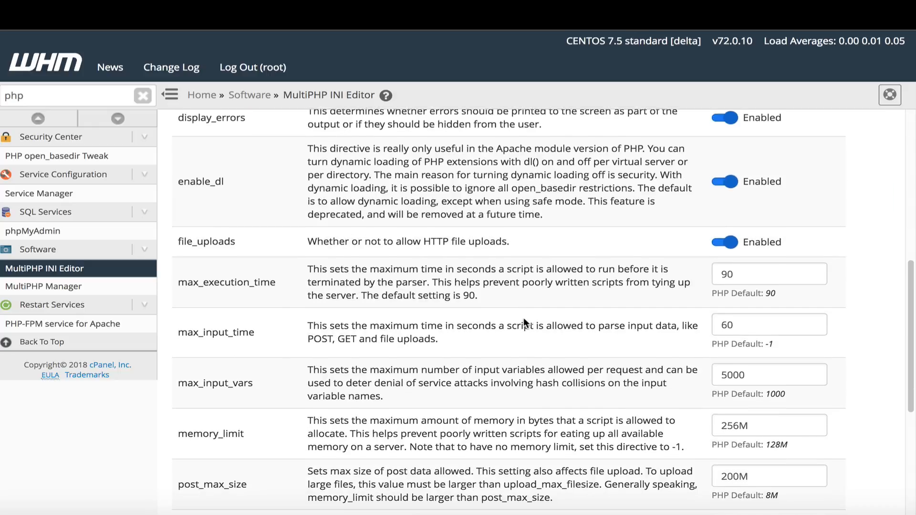
pyautogui.scroll(-3)
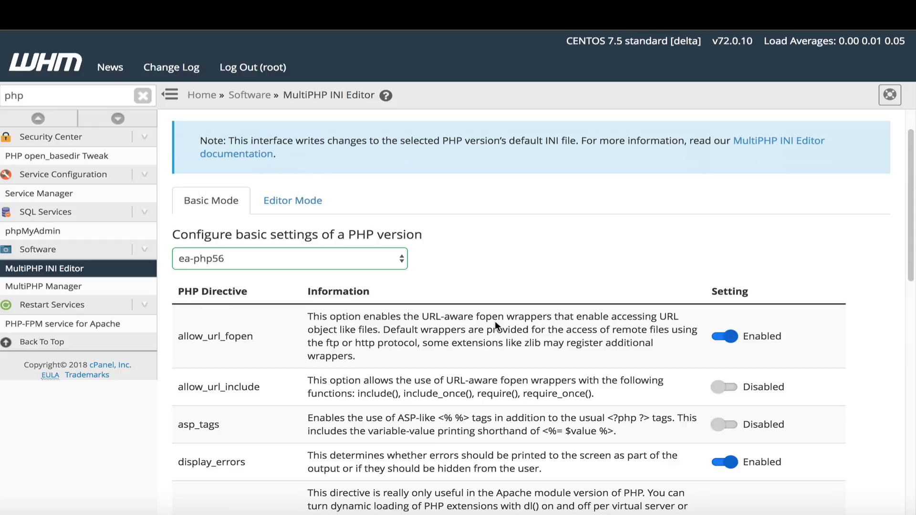
pyautogui.scroll(-3)
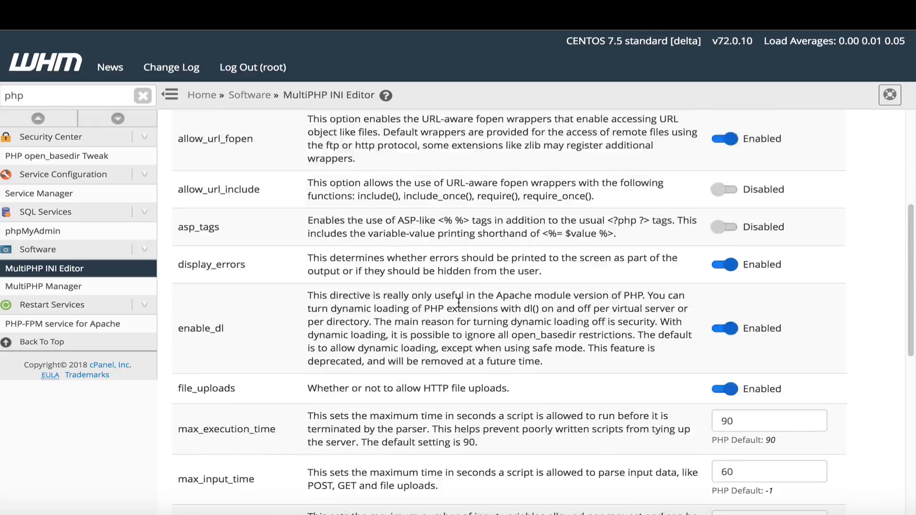
pyautogui.scroll(-3)
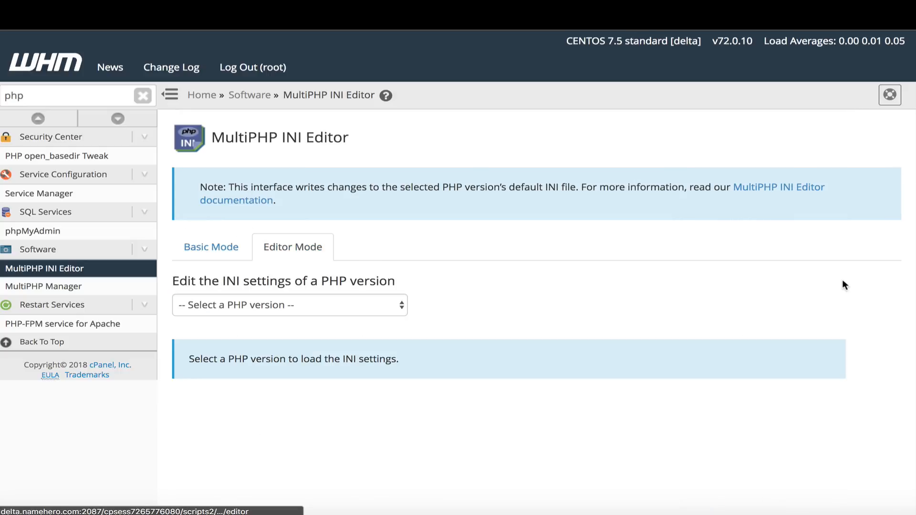
# - Load ea-php56's php.ini as raw text in Editor Mode and scroll through it
pyautogui.click(289, 304)
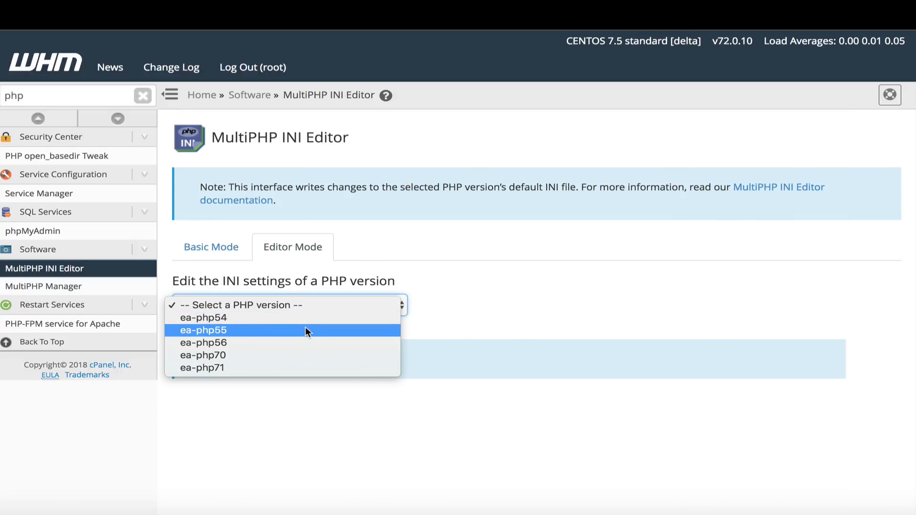
pyautogui.click(203, 343)
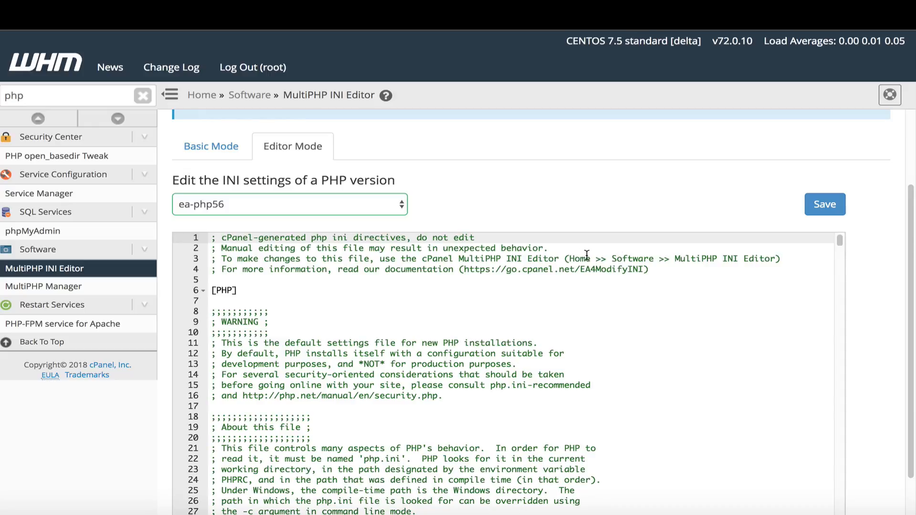
pyautogui.scroll(-3)
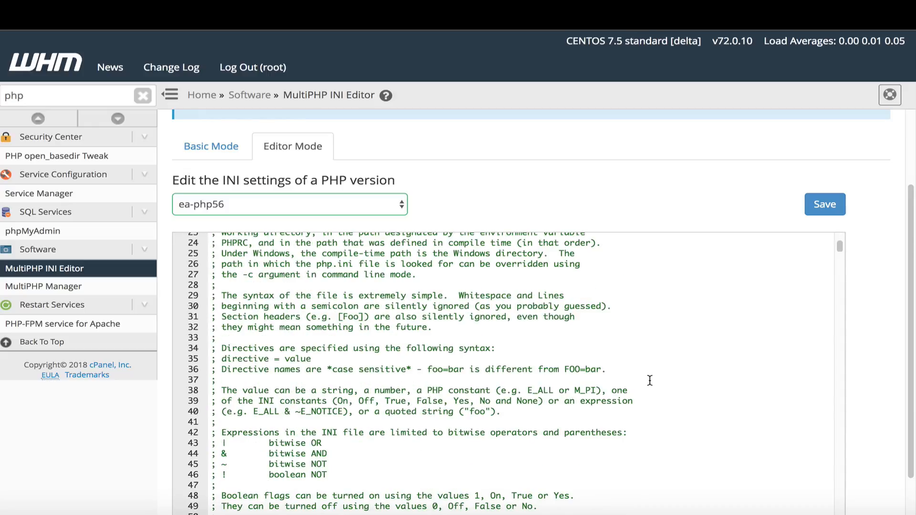
pyautogui.scroll(-3)
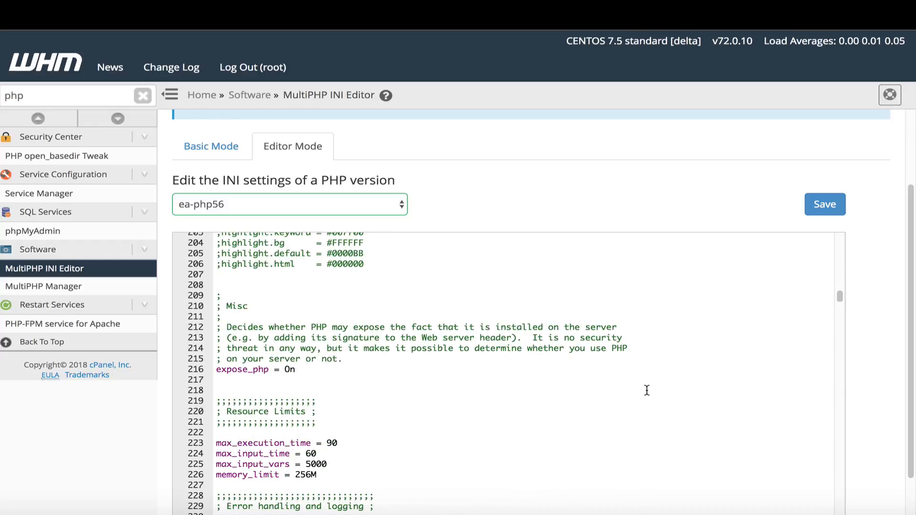
pyautogui.scroll(-3)
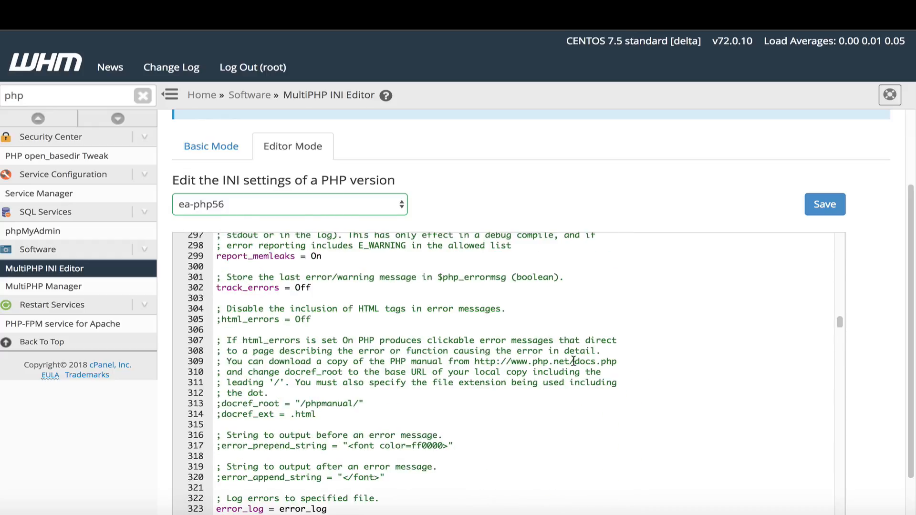
# - Reload ea-php56 in Basic Mode and check memory_limit 256M and upload_max_filesize 256M
pyautogui.click(211, 146)
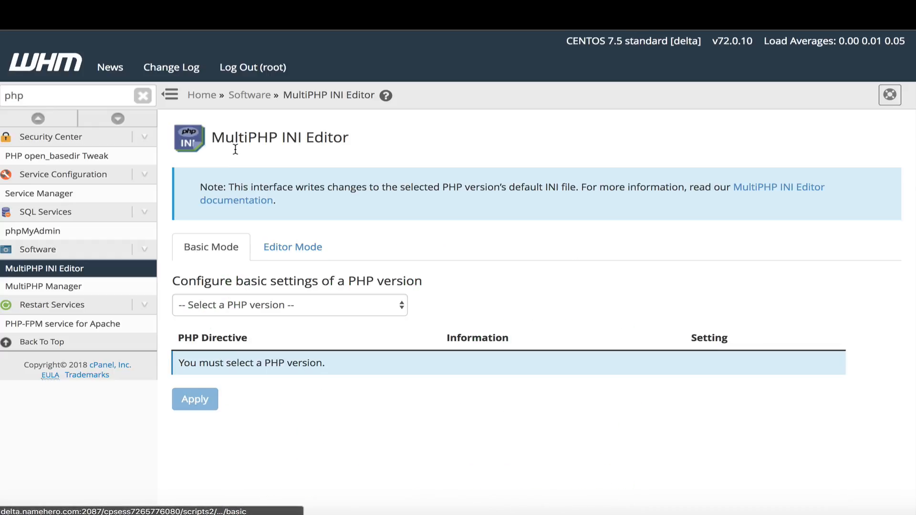
pyautogui.click(288, 304)
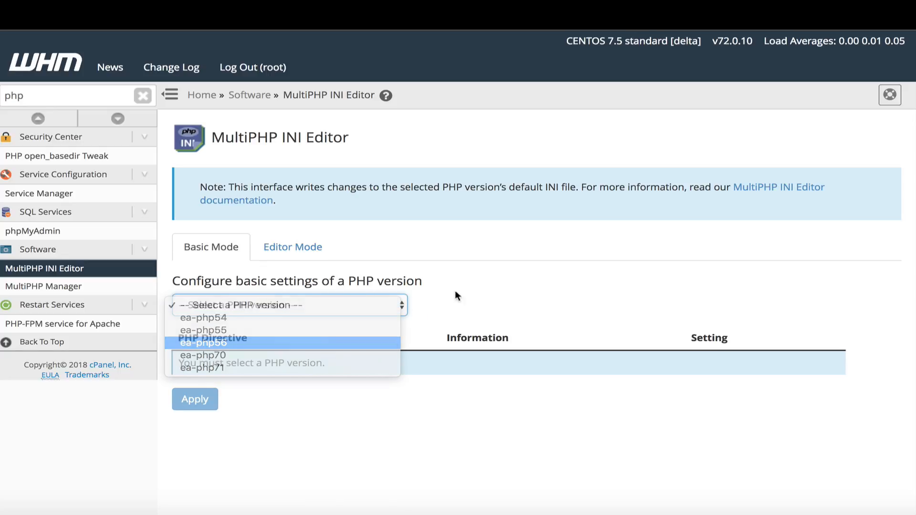
pyautogui.click(203, 343)
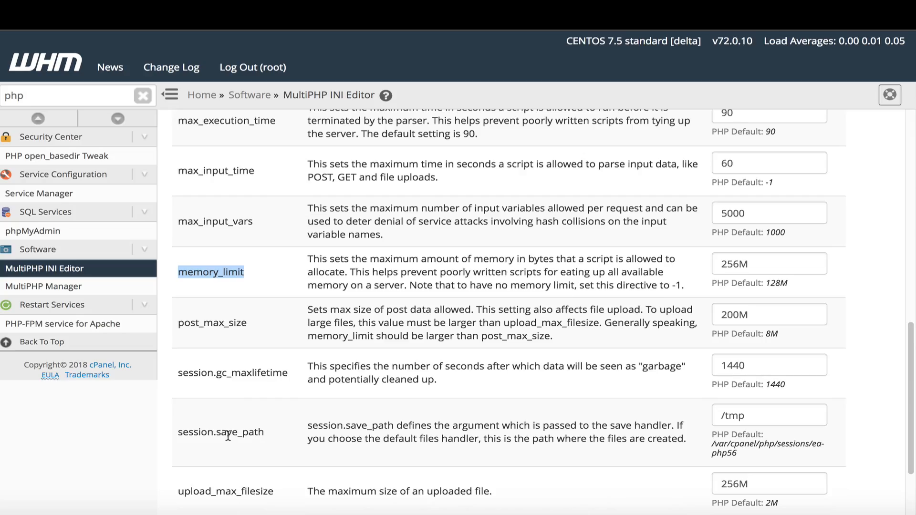
pyautogui.scroll(-3)
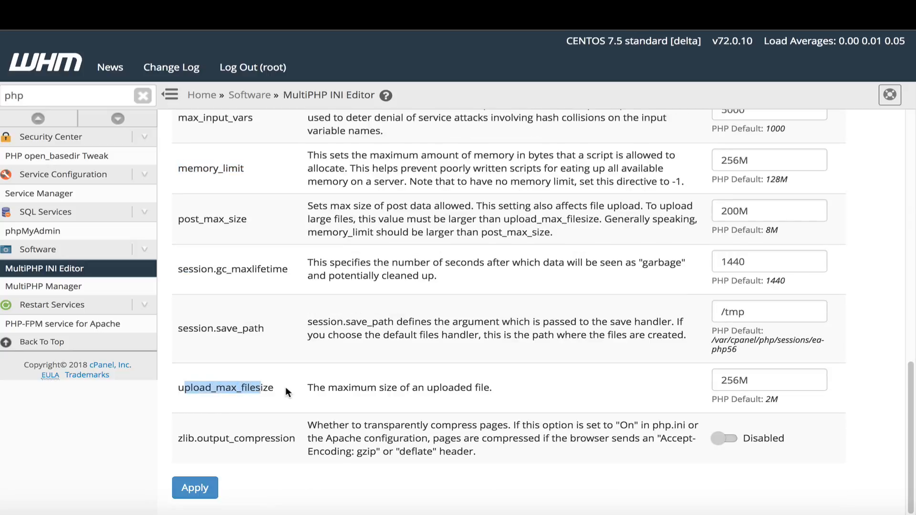
pyautogui.moveTo(493, 403)
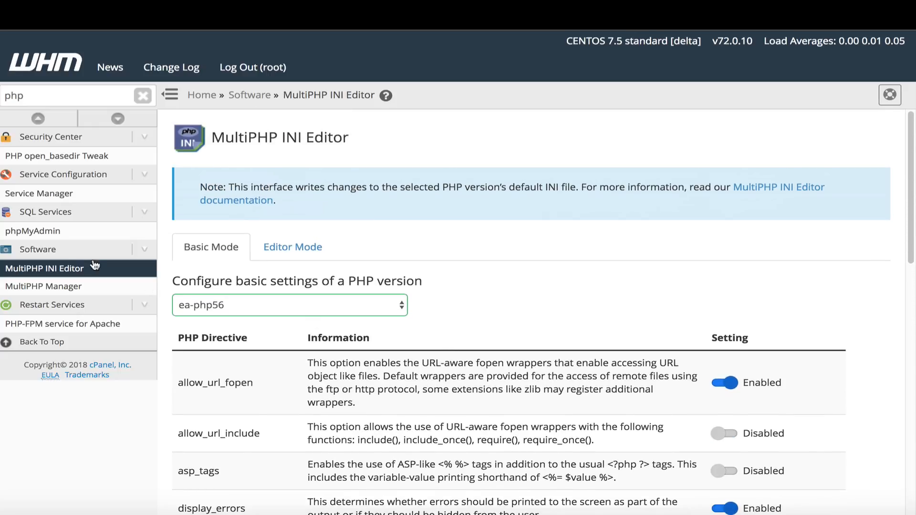
# - Go to MultiPHP Manager and scroll to the table showing affiliatetalk.org on ea-php70
pyautogui.click(44, 286)
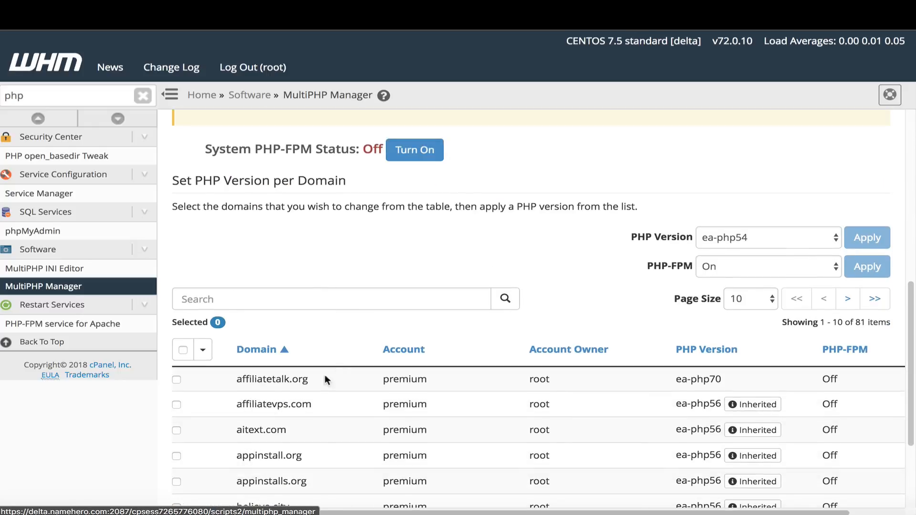
pyautogui.moveTo(327, 425)
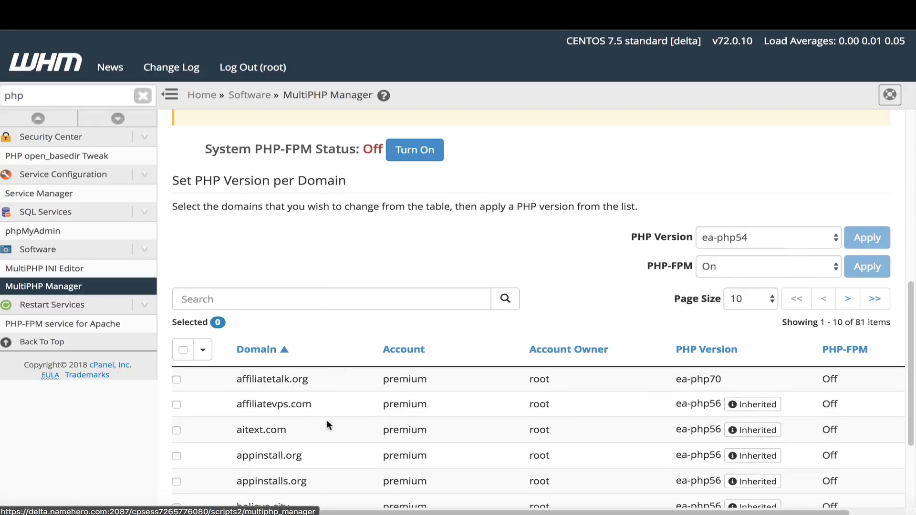
pyautogui.moveTo(339, 380)
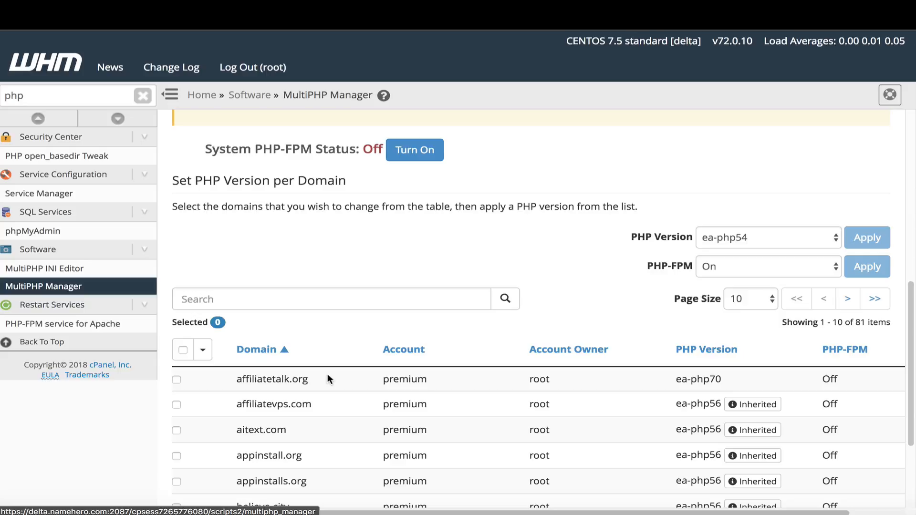
pyautogui.scroll(-3)
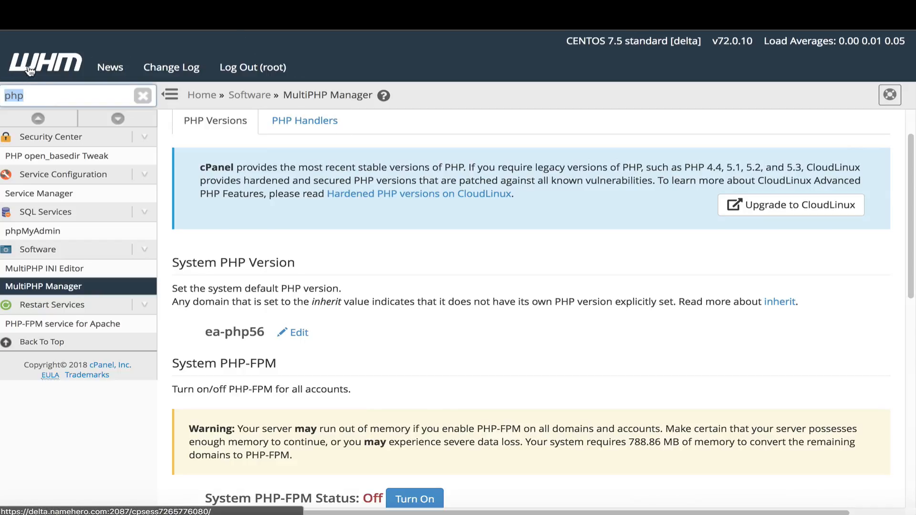
# - Filter the sidebar with 'easy' to list EasyApache 4 and Apache restart tools
pyautogui.write('easy')
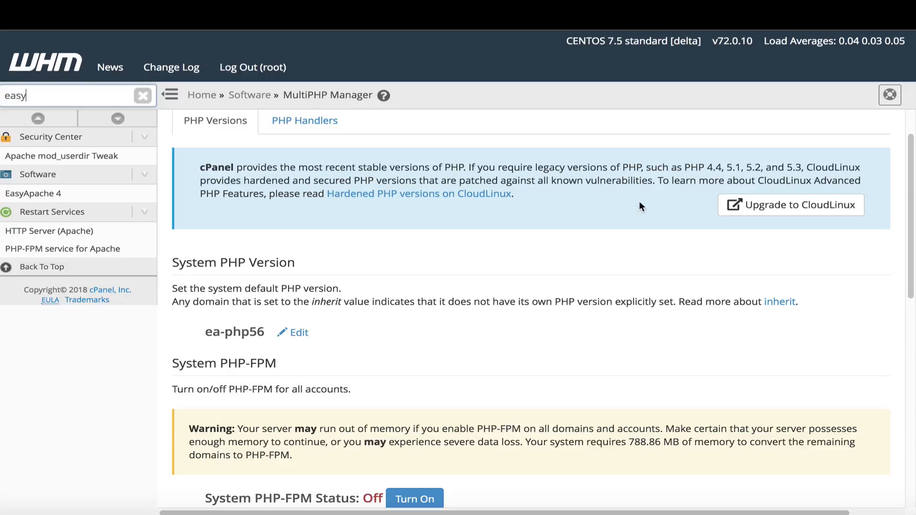
pyautogui.moveTo(262, 36)
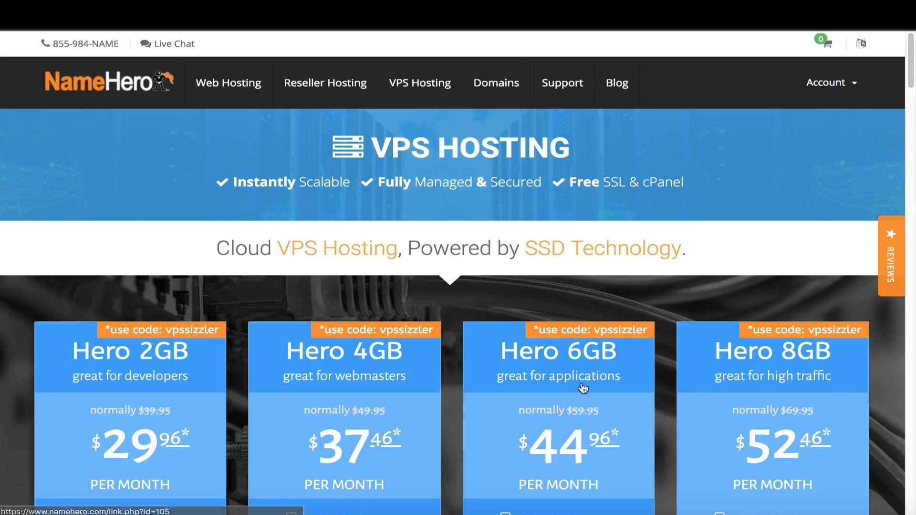
pyautogui.moveTo(432, 365)
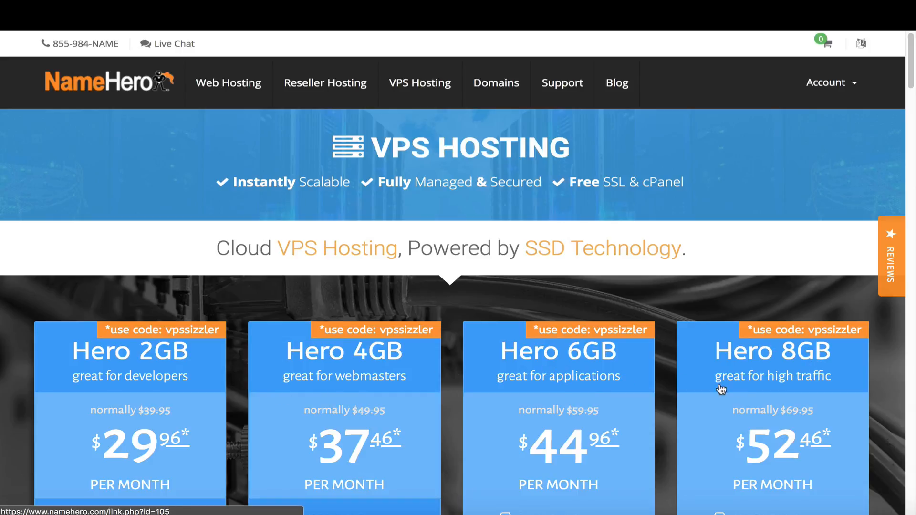
pyautogui.moveTo(699, 397)
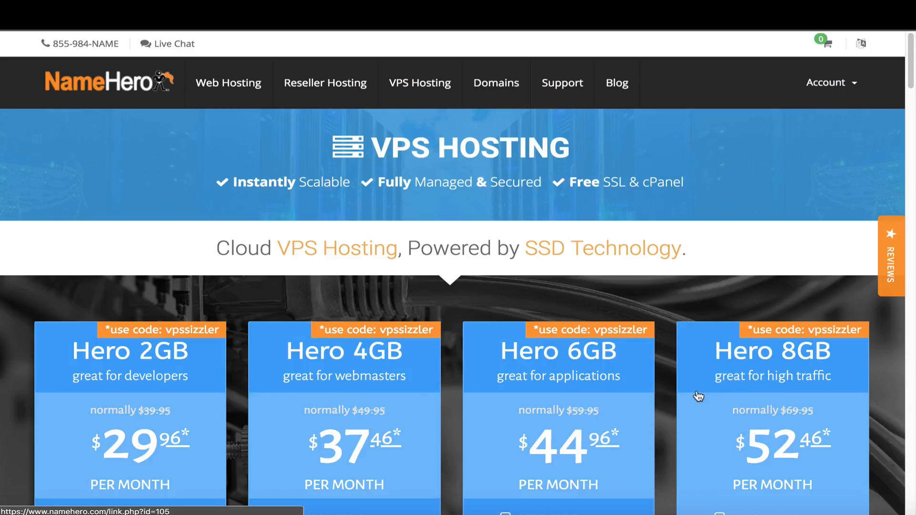
pyautogui.moveTo(515, 385)
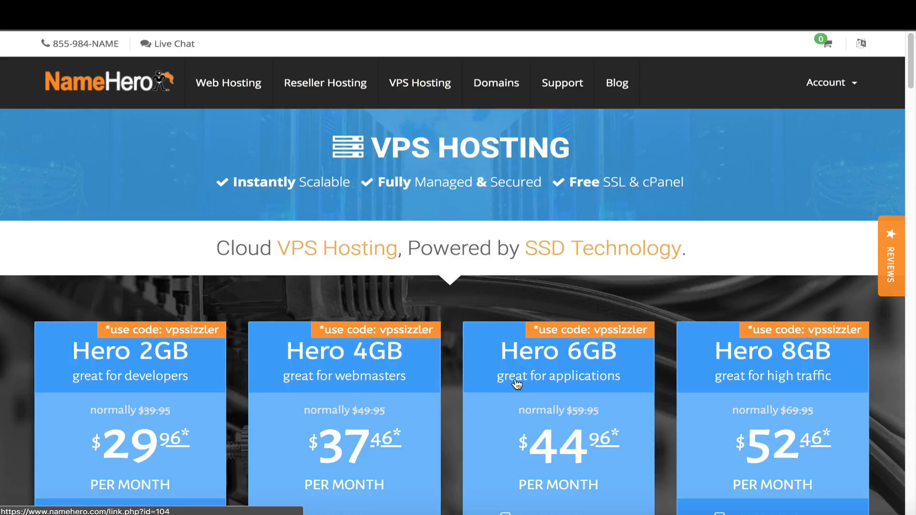